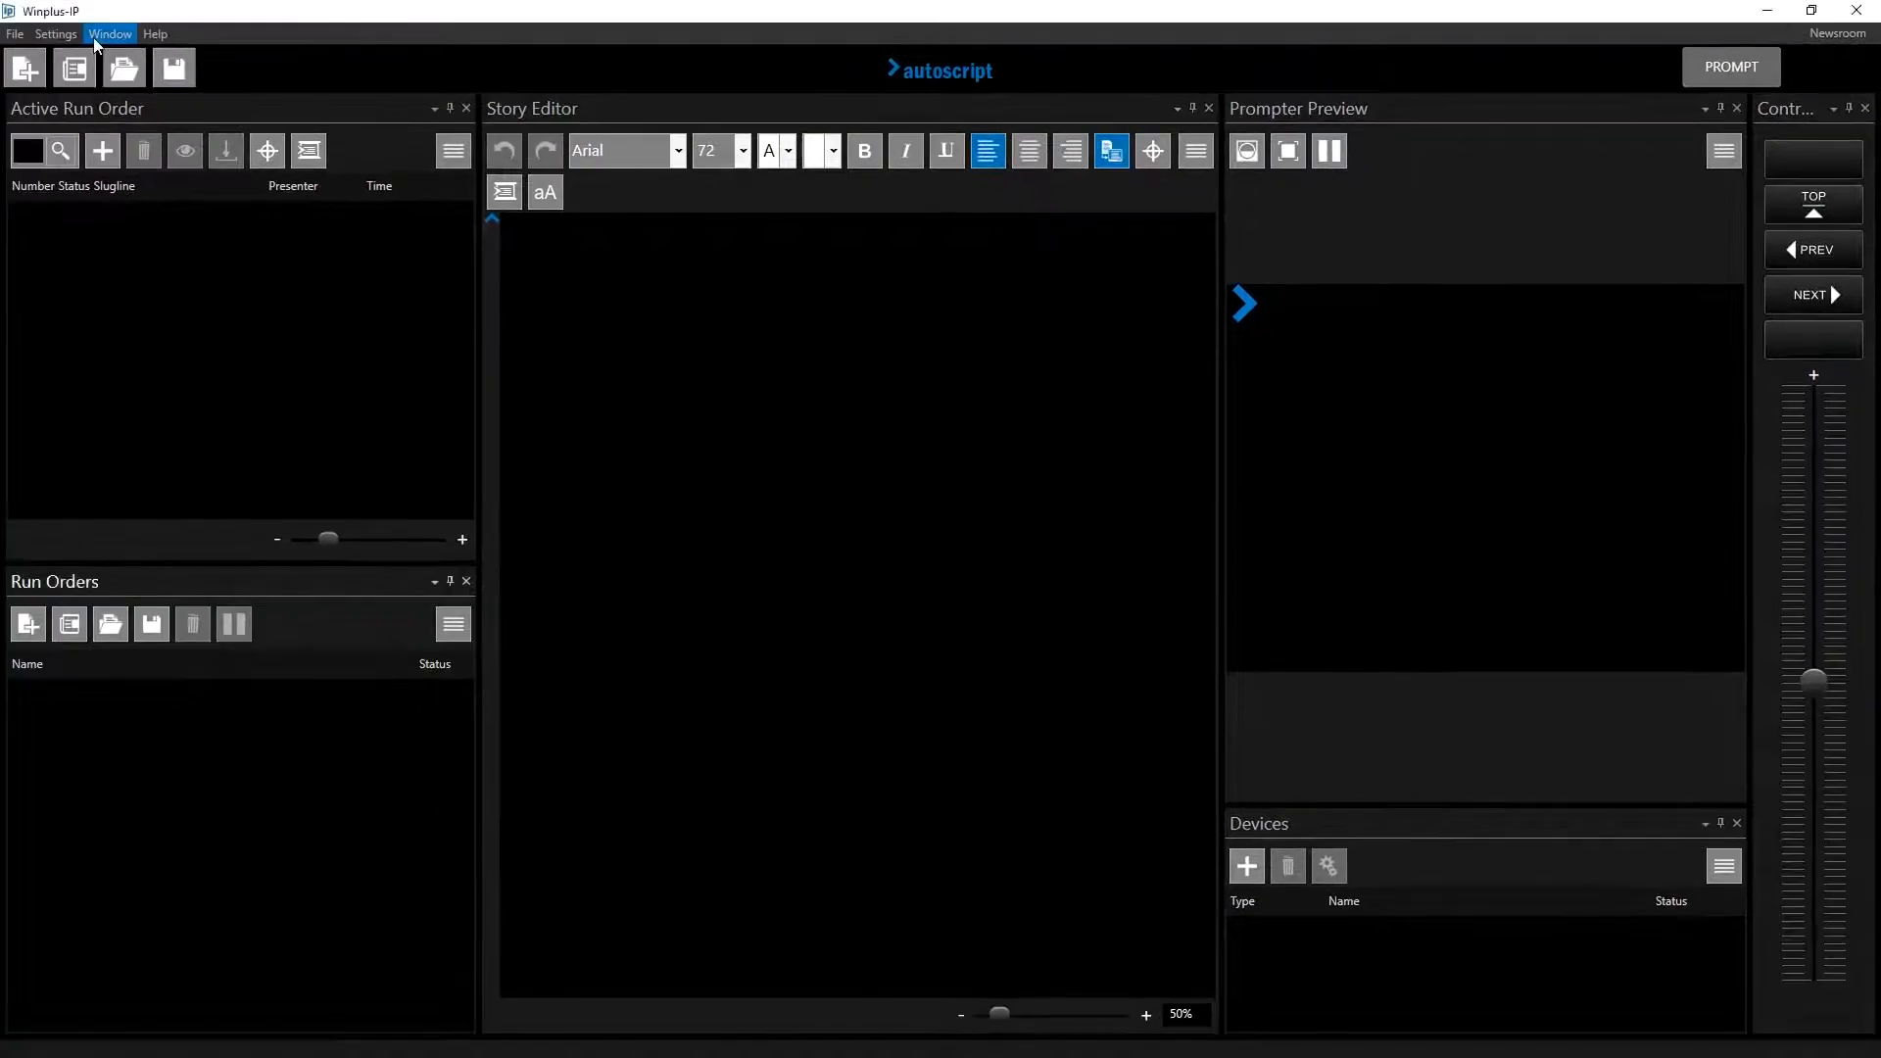
Step: Show the Newsrooms panel from the Window menu
click(109, 33)
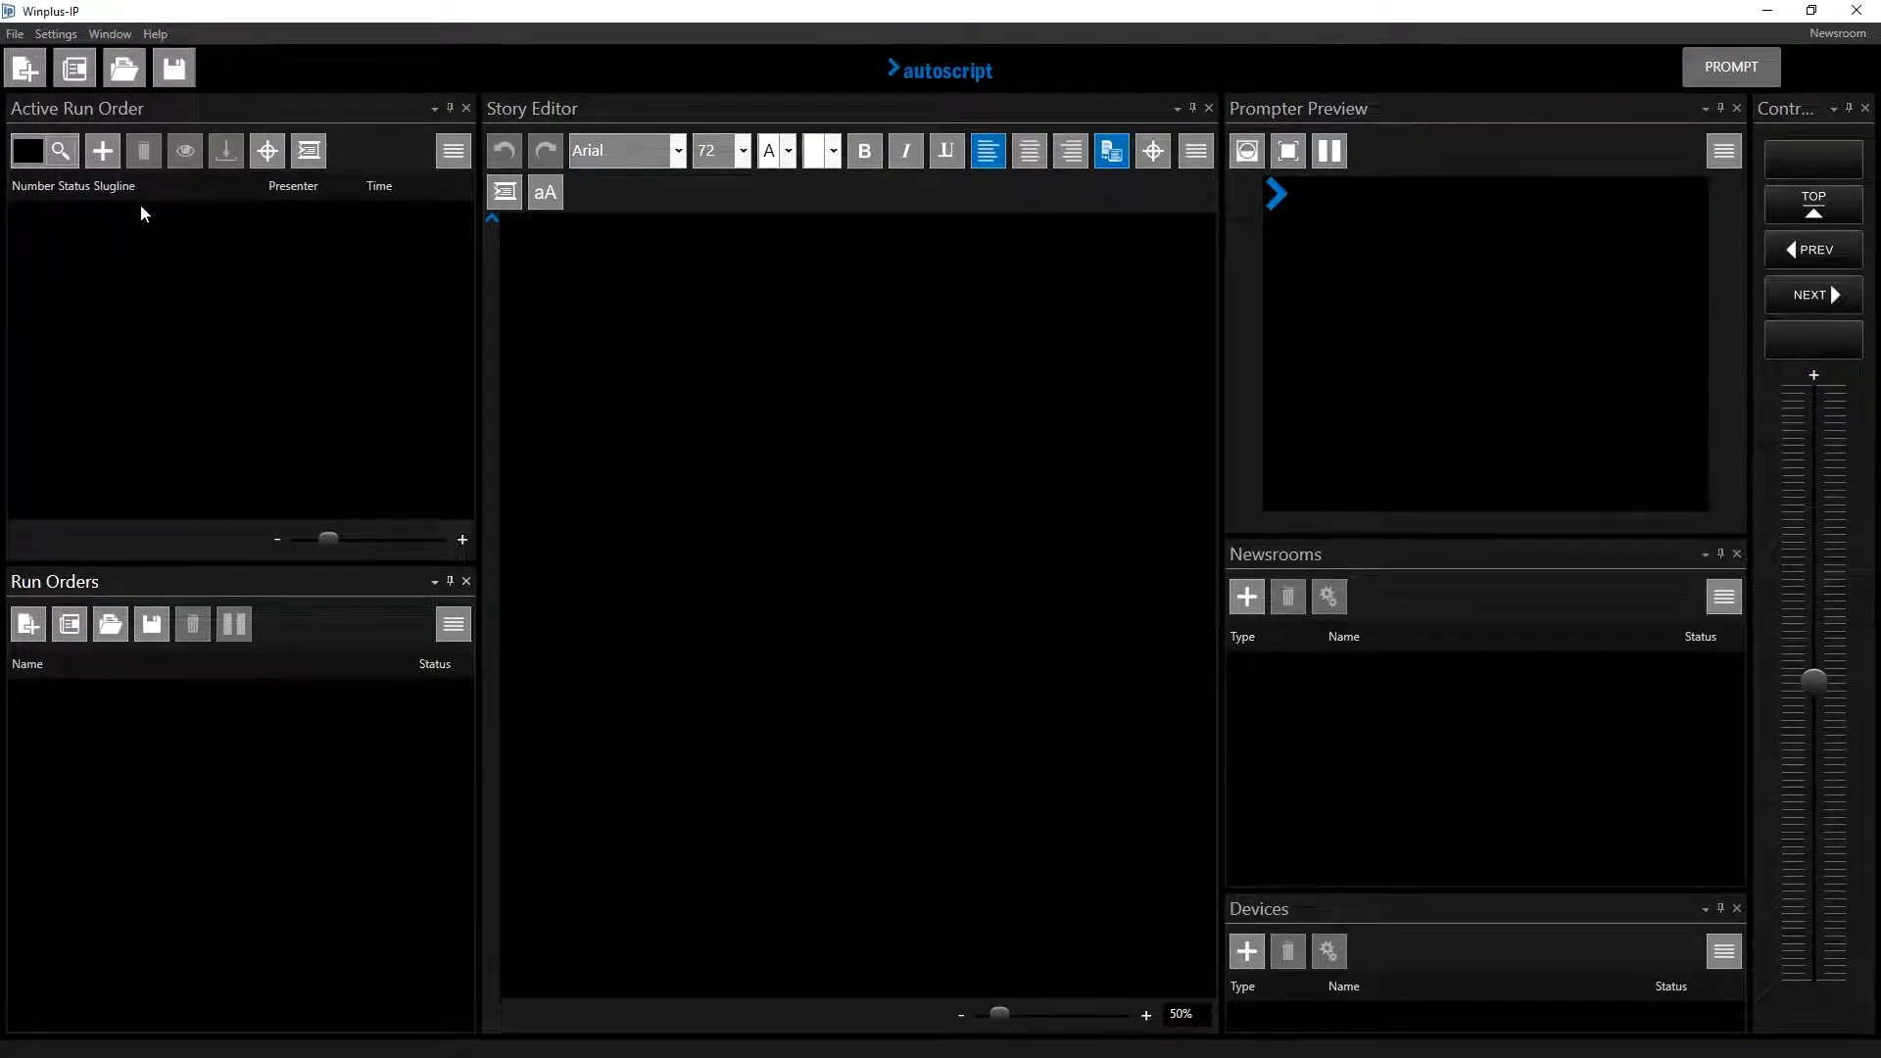
Step: Add a new newsroom and choose MOS as its type
click(1246, 596)
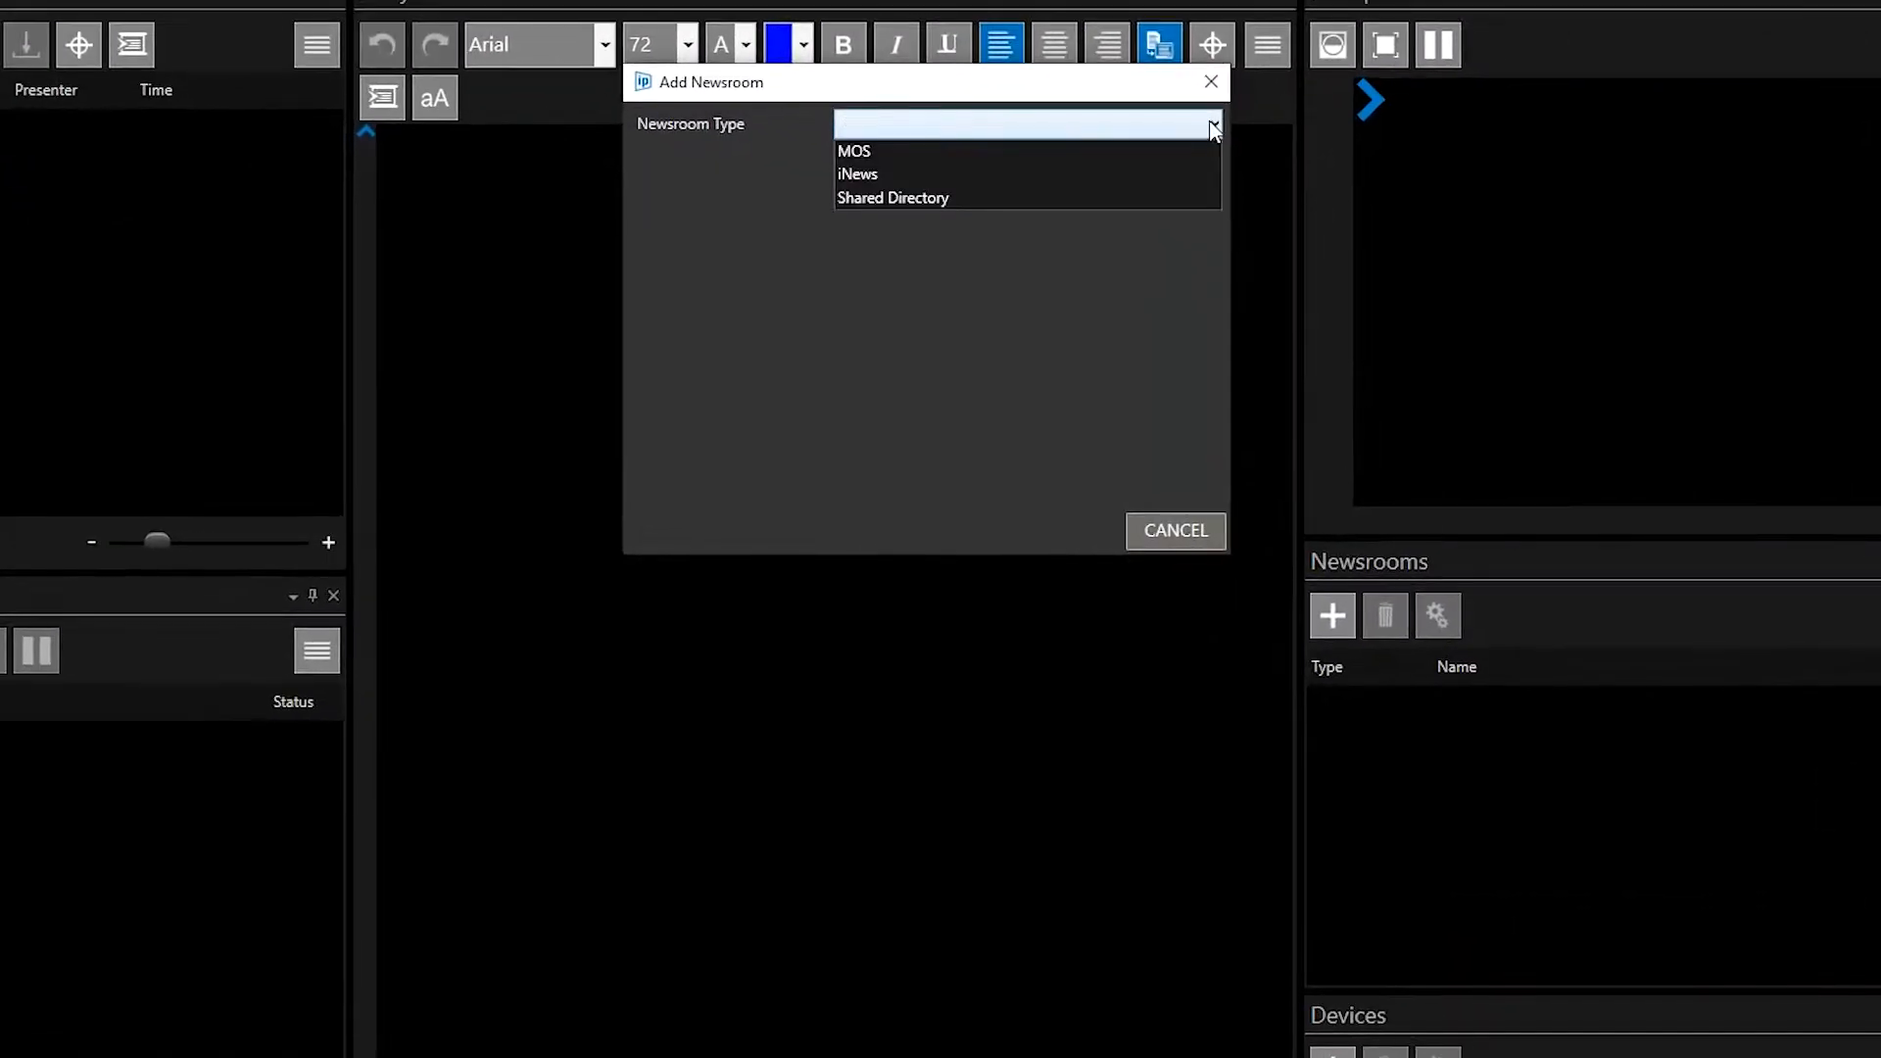
click(853, 151)
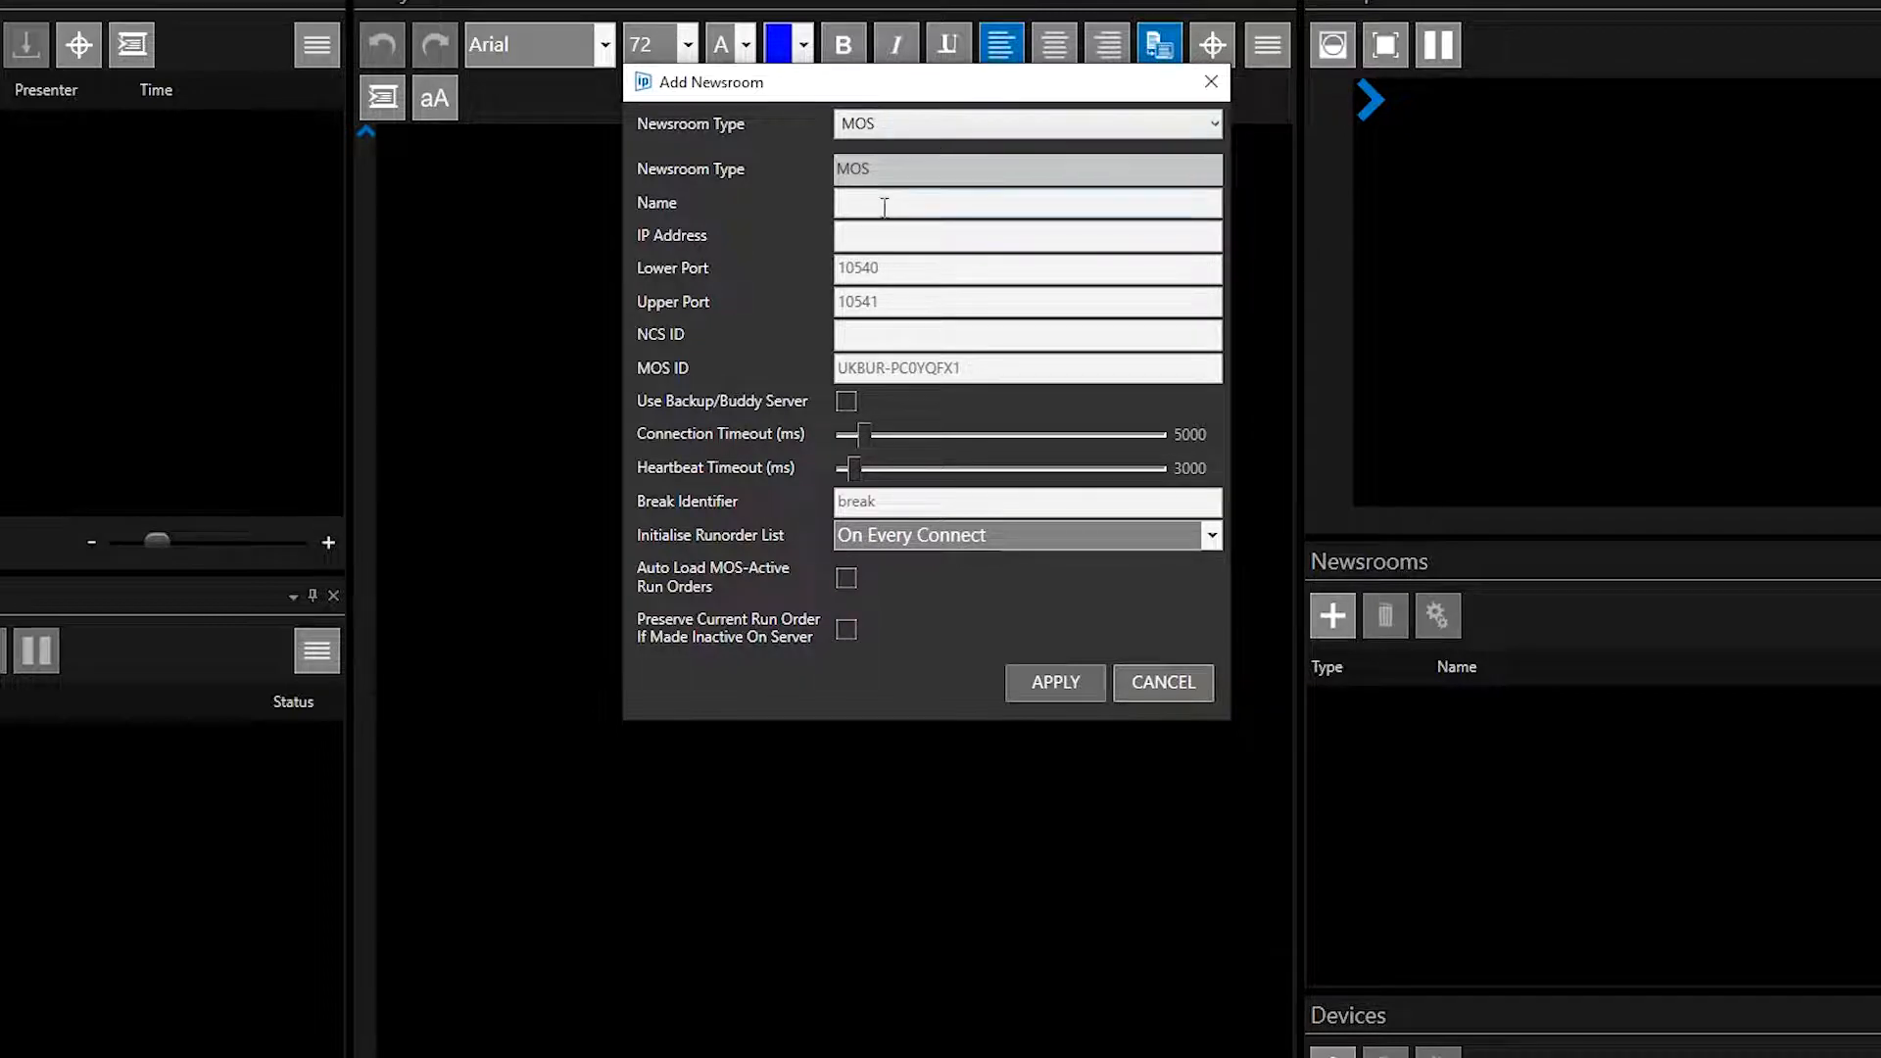
Step: Name the newsroom 'My MOS Server' with IP 172.18.3.210, keeping the default ports
text(My MOS Server)
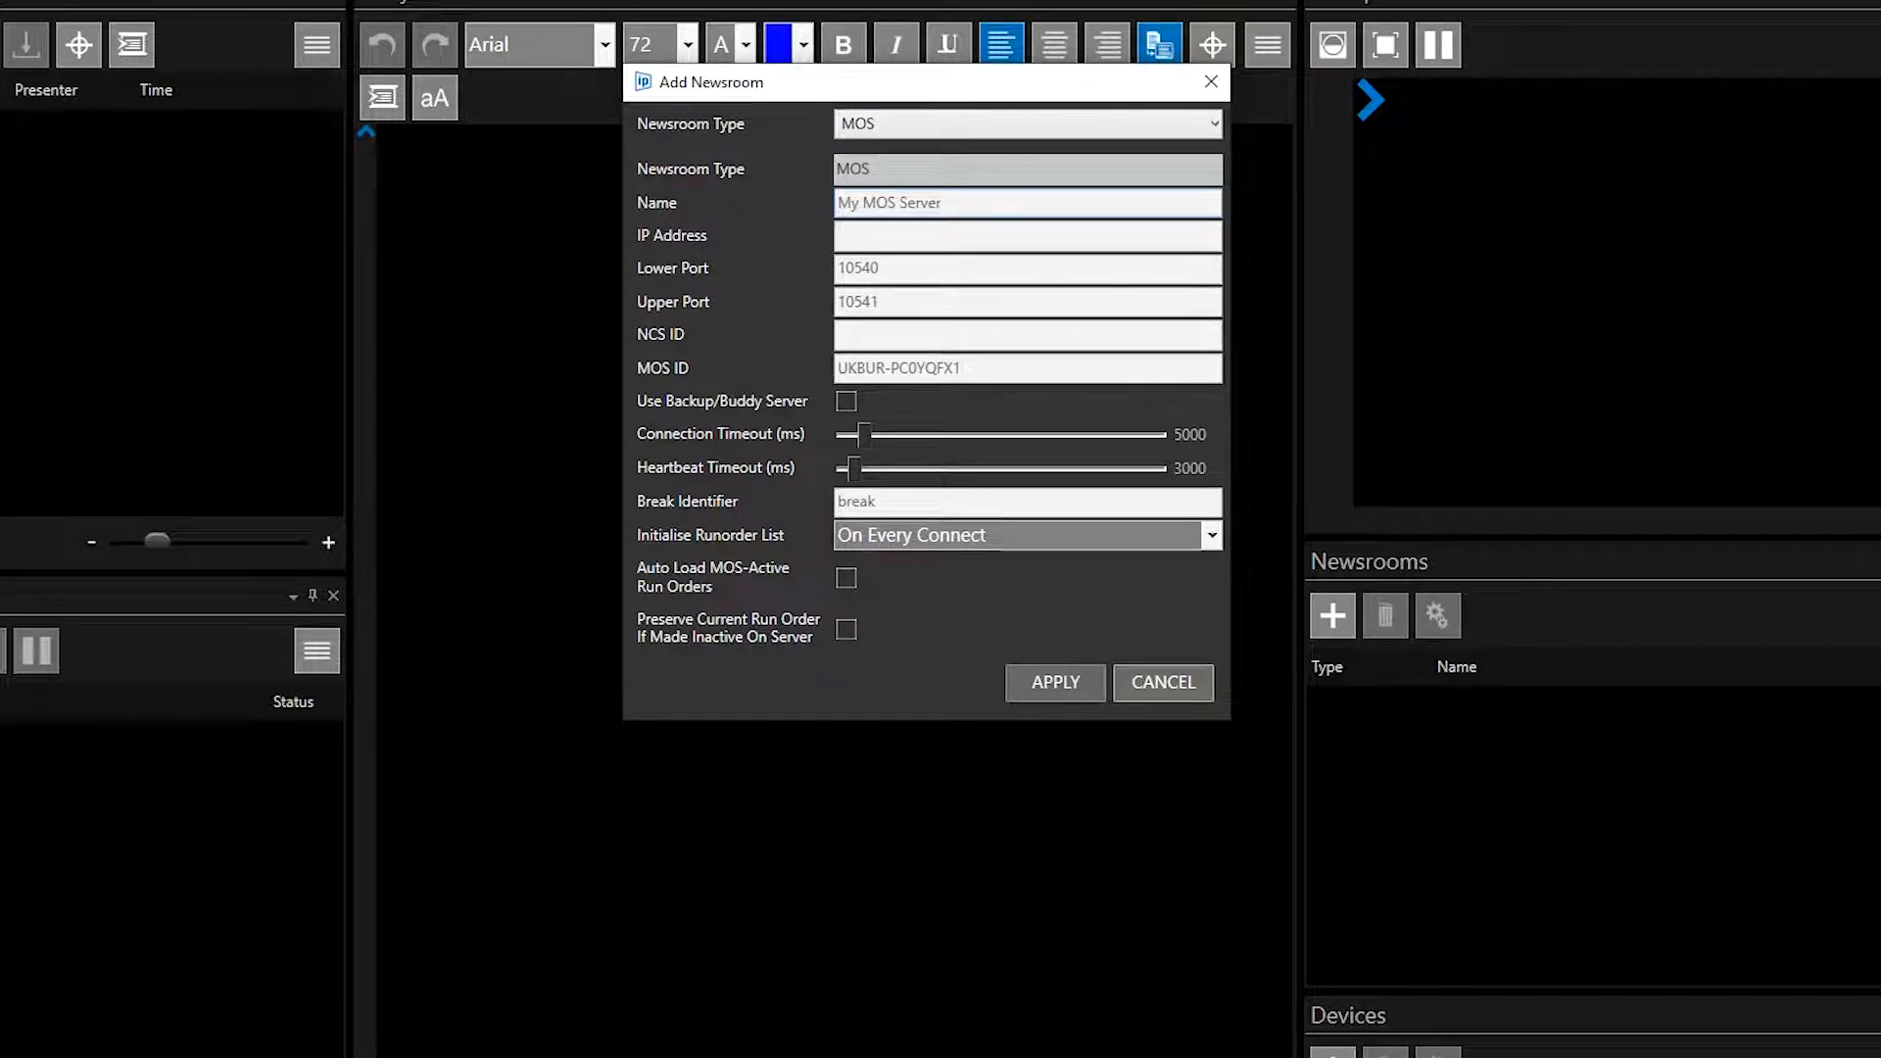
text(172.18.3.210)
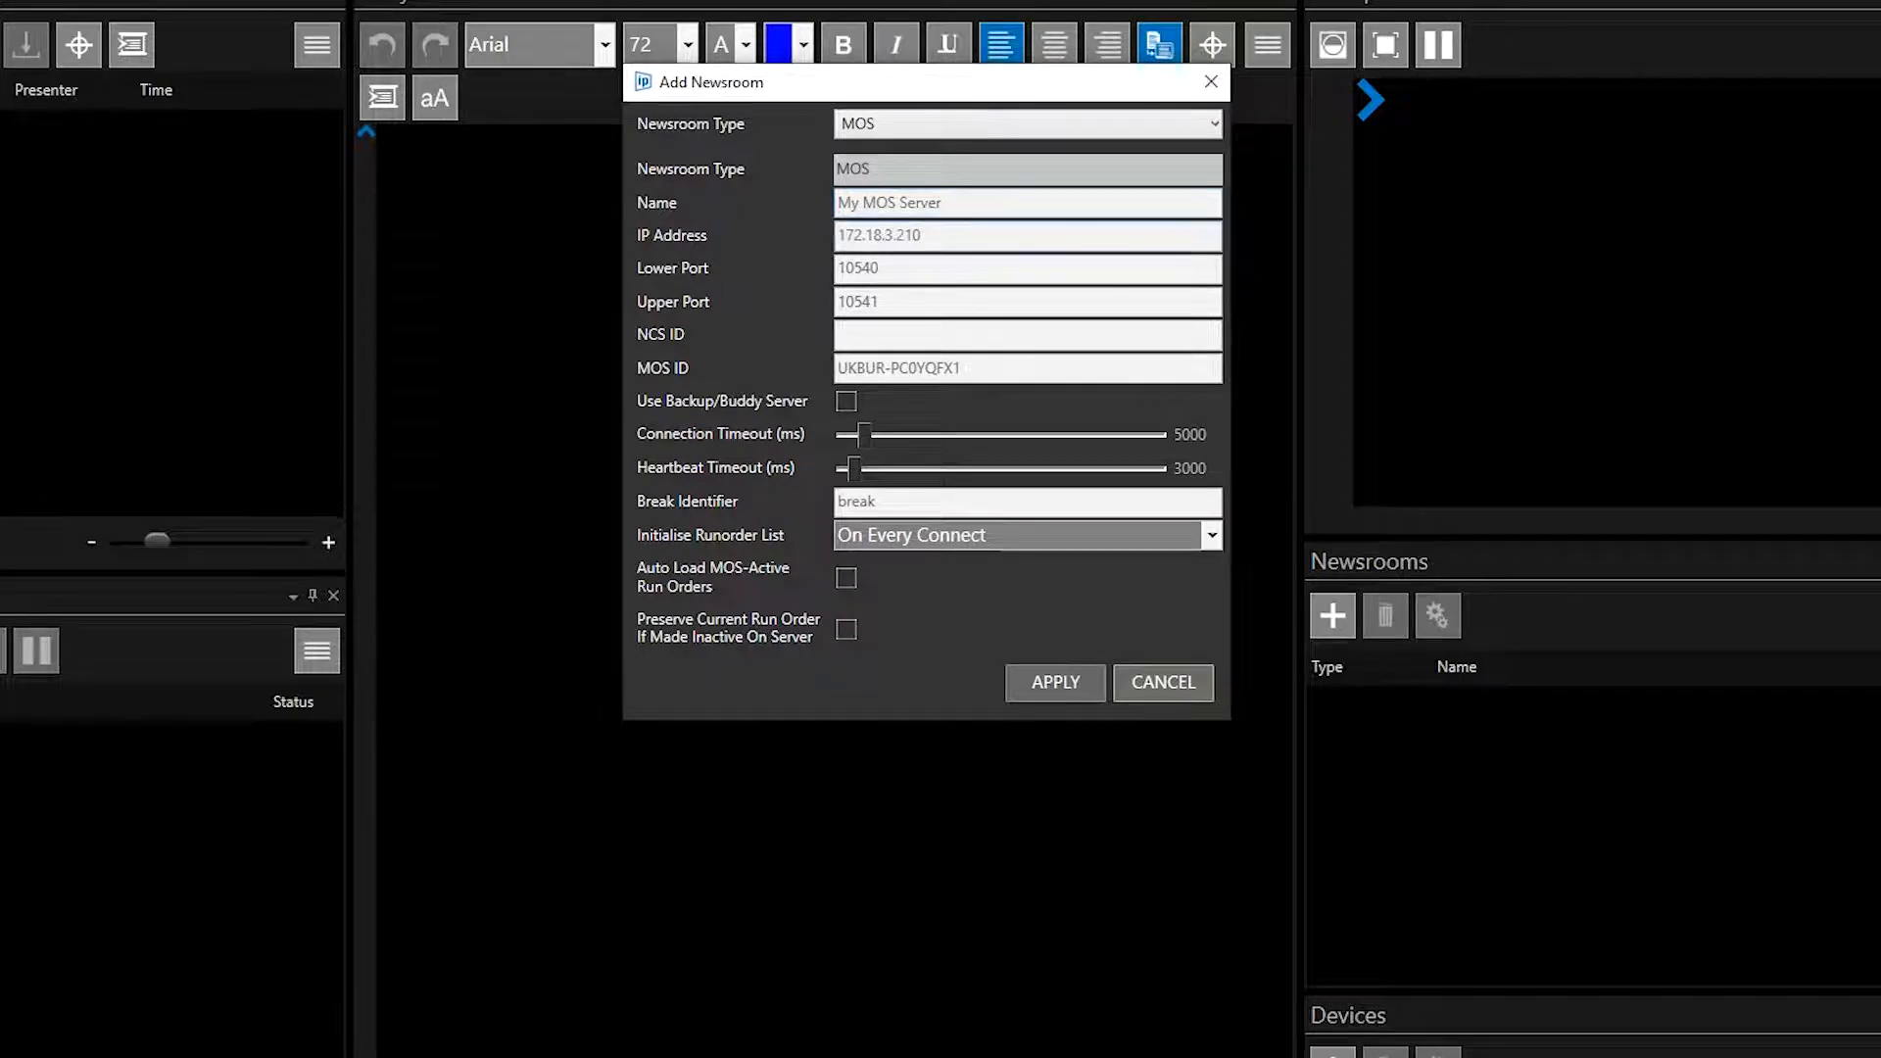
click(1025, 236)
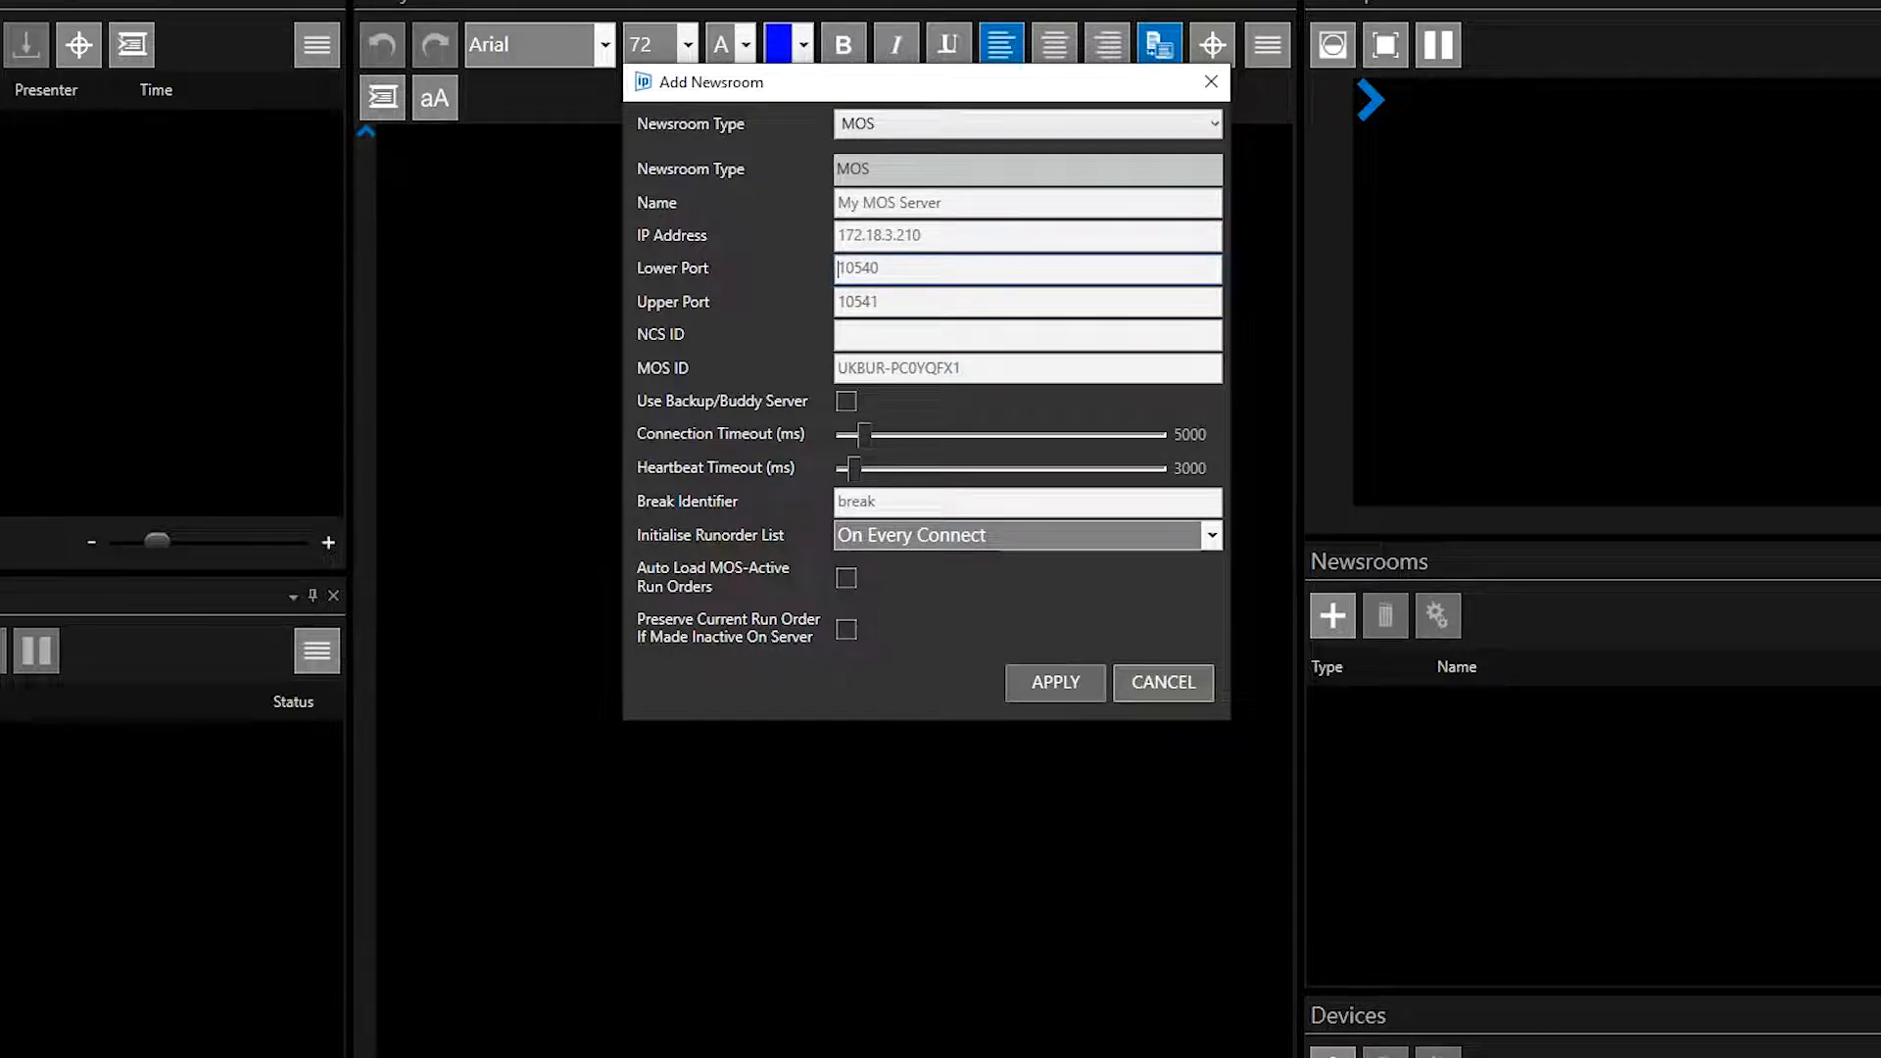
click(1025, 302)
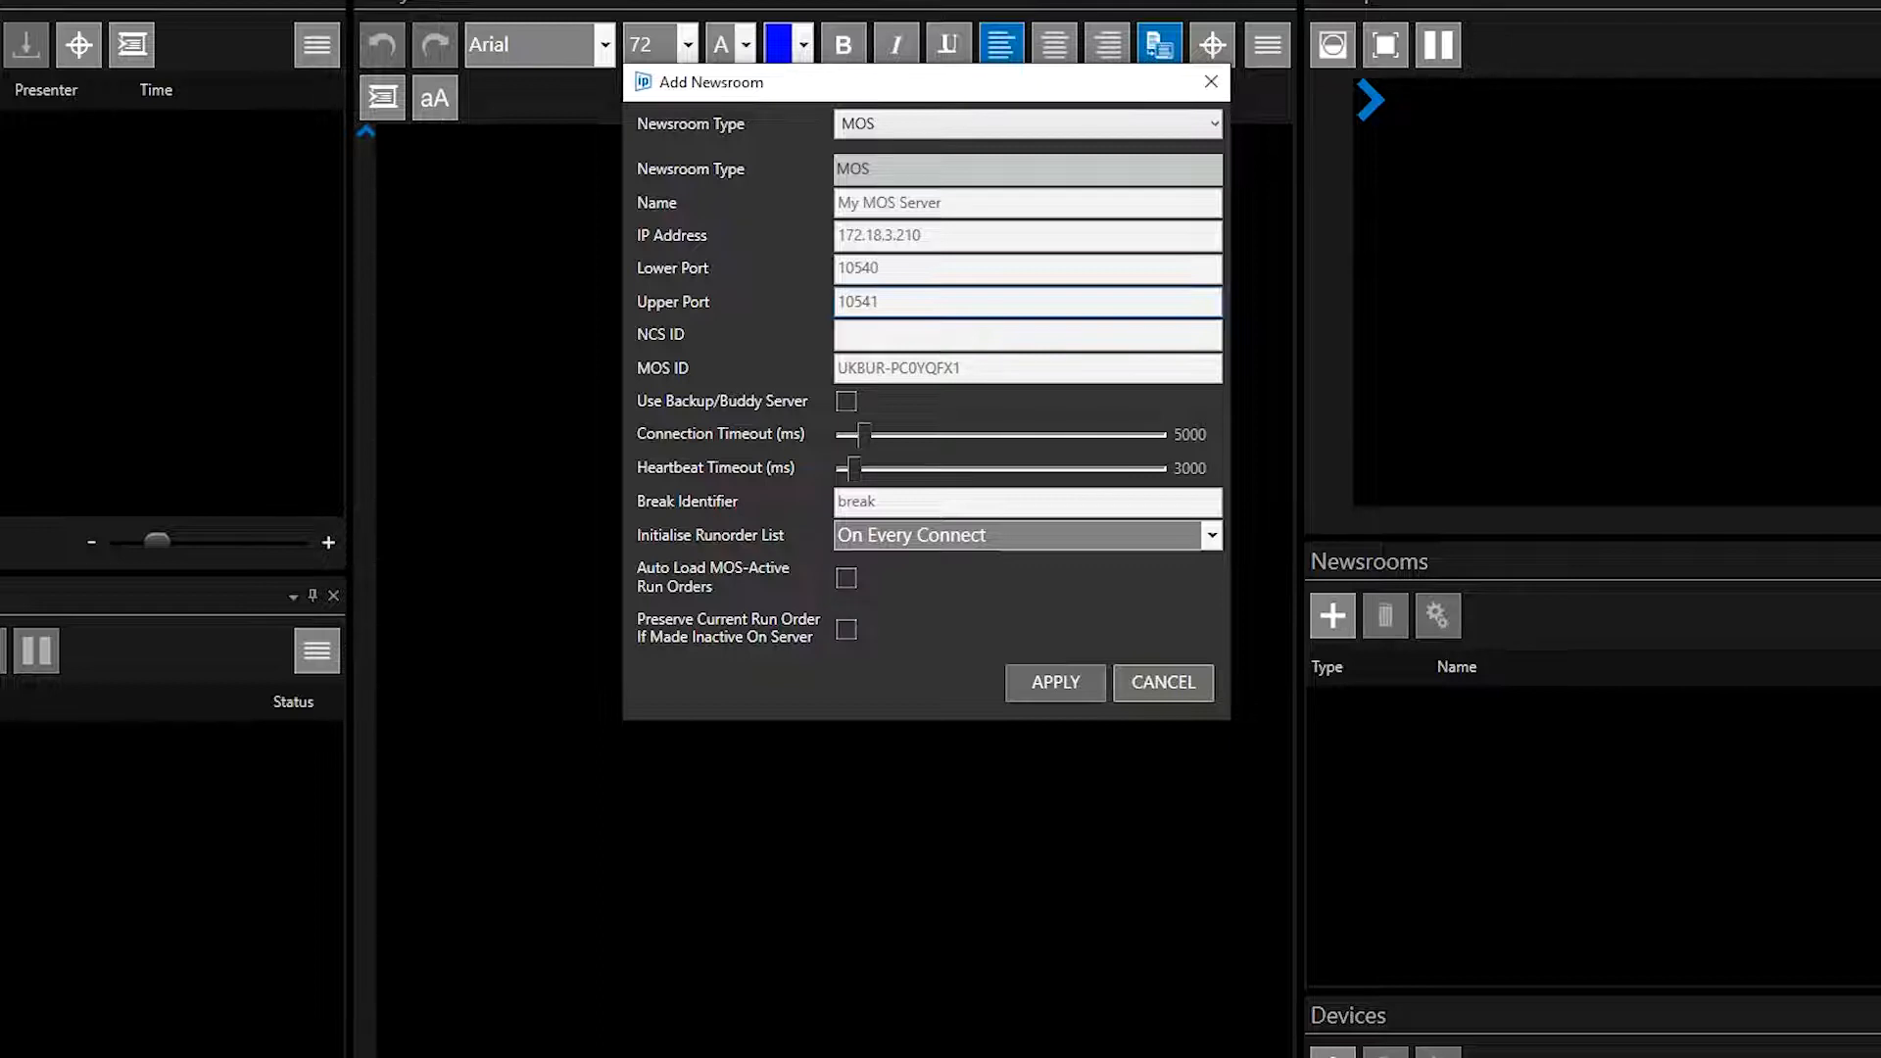
Step: Set NCS ID 2012R2ENPS8VM and MOS ID AutoscriptPrompter
text(2012R2ENPS8VM)
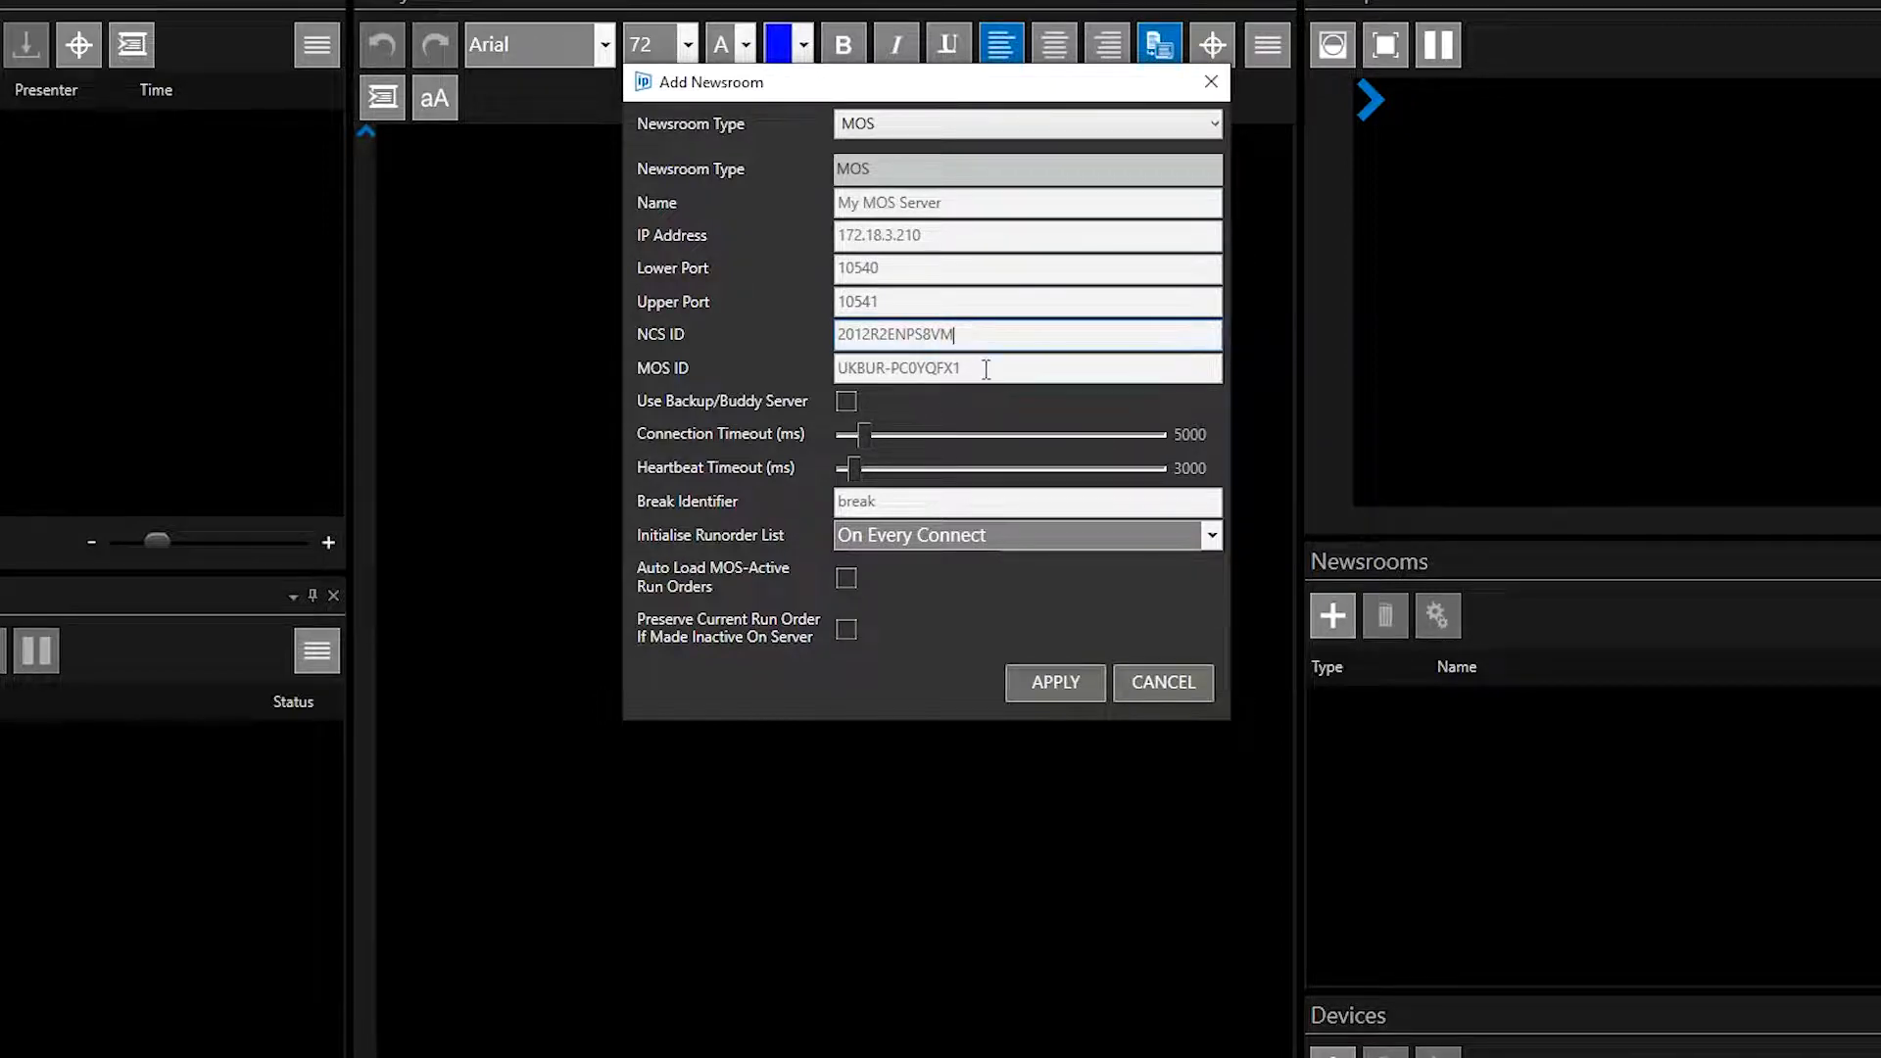
click(984, 368)
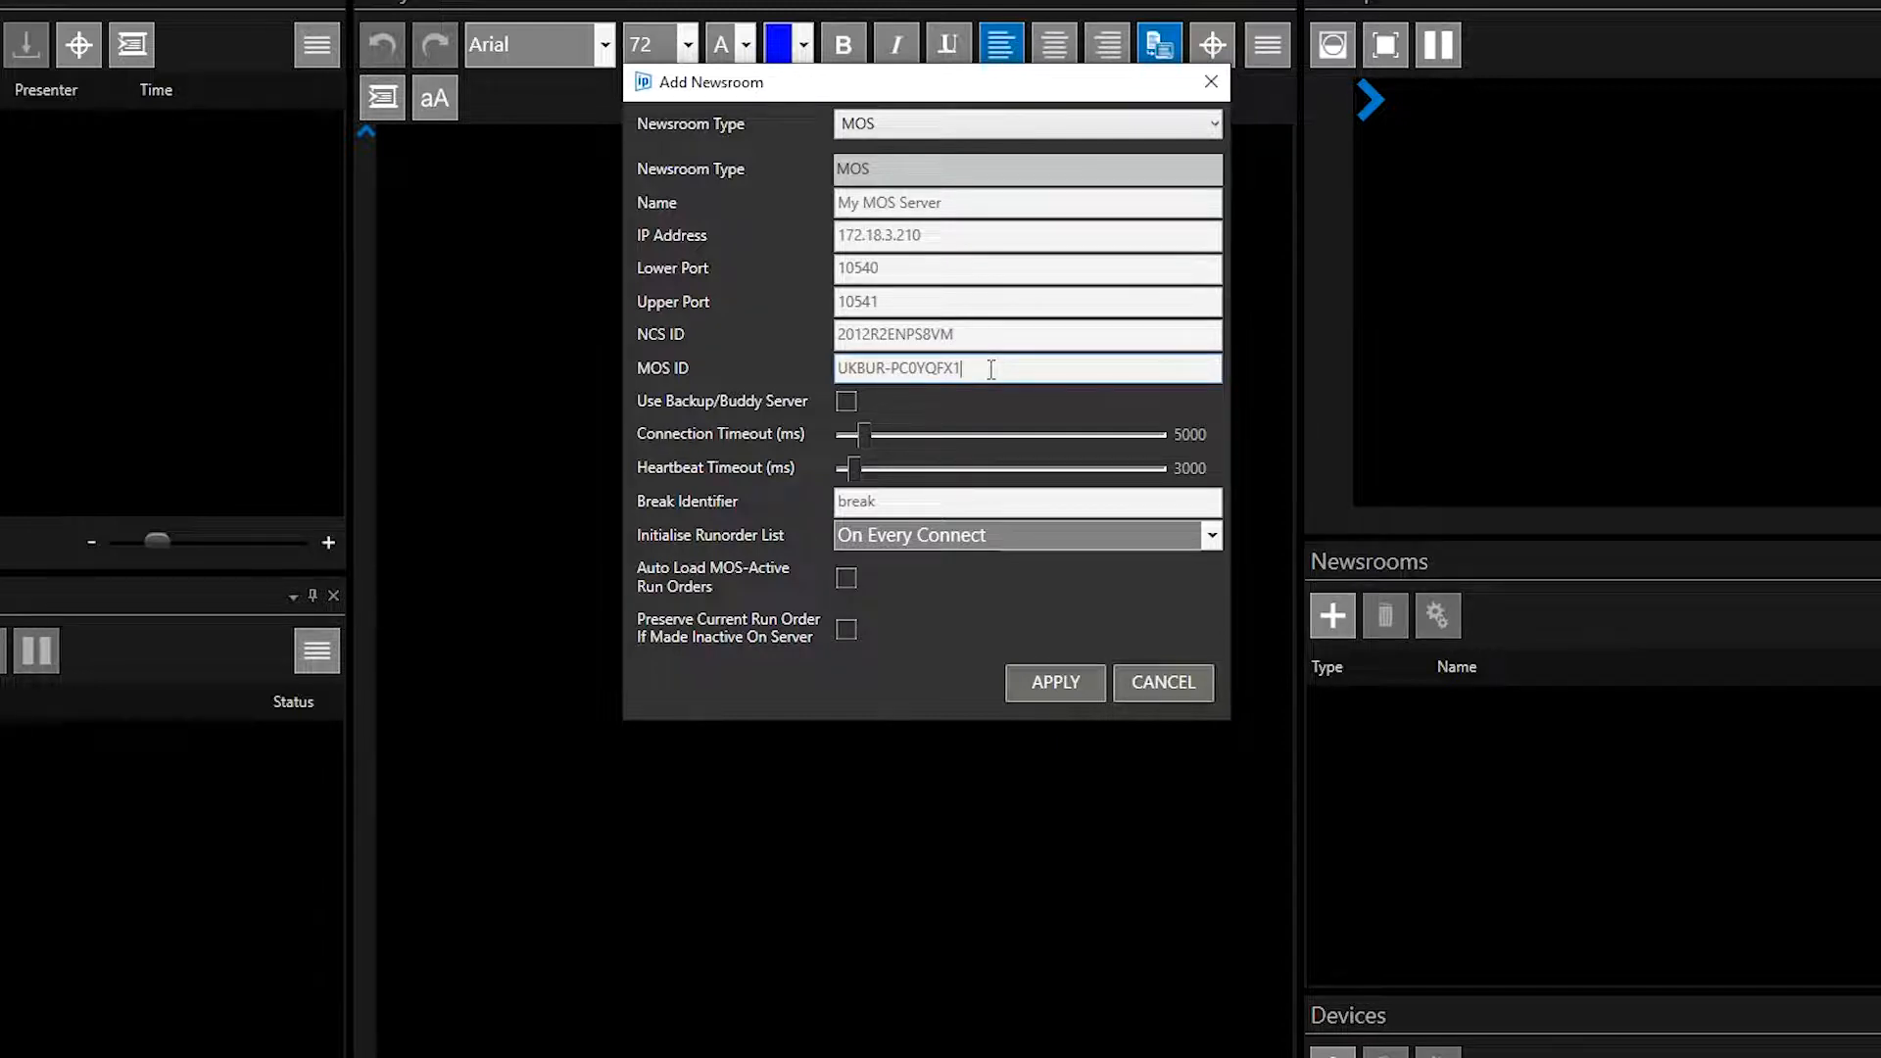
text(AutoscriptPrompter)
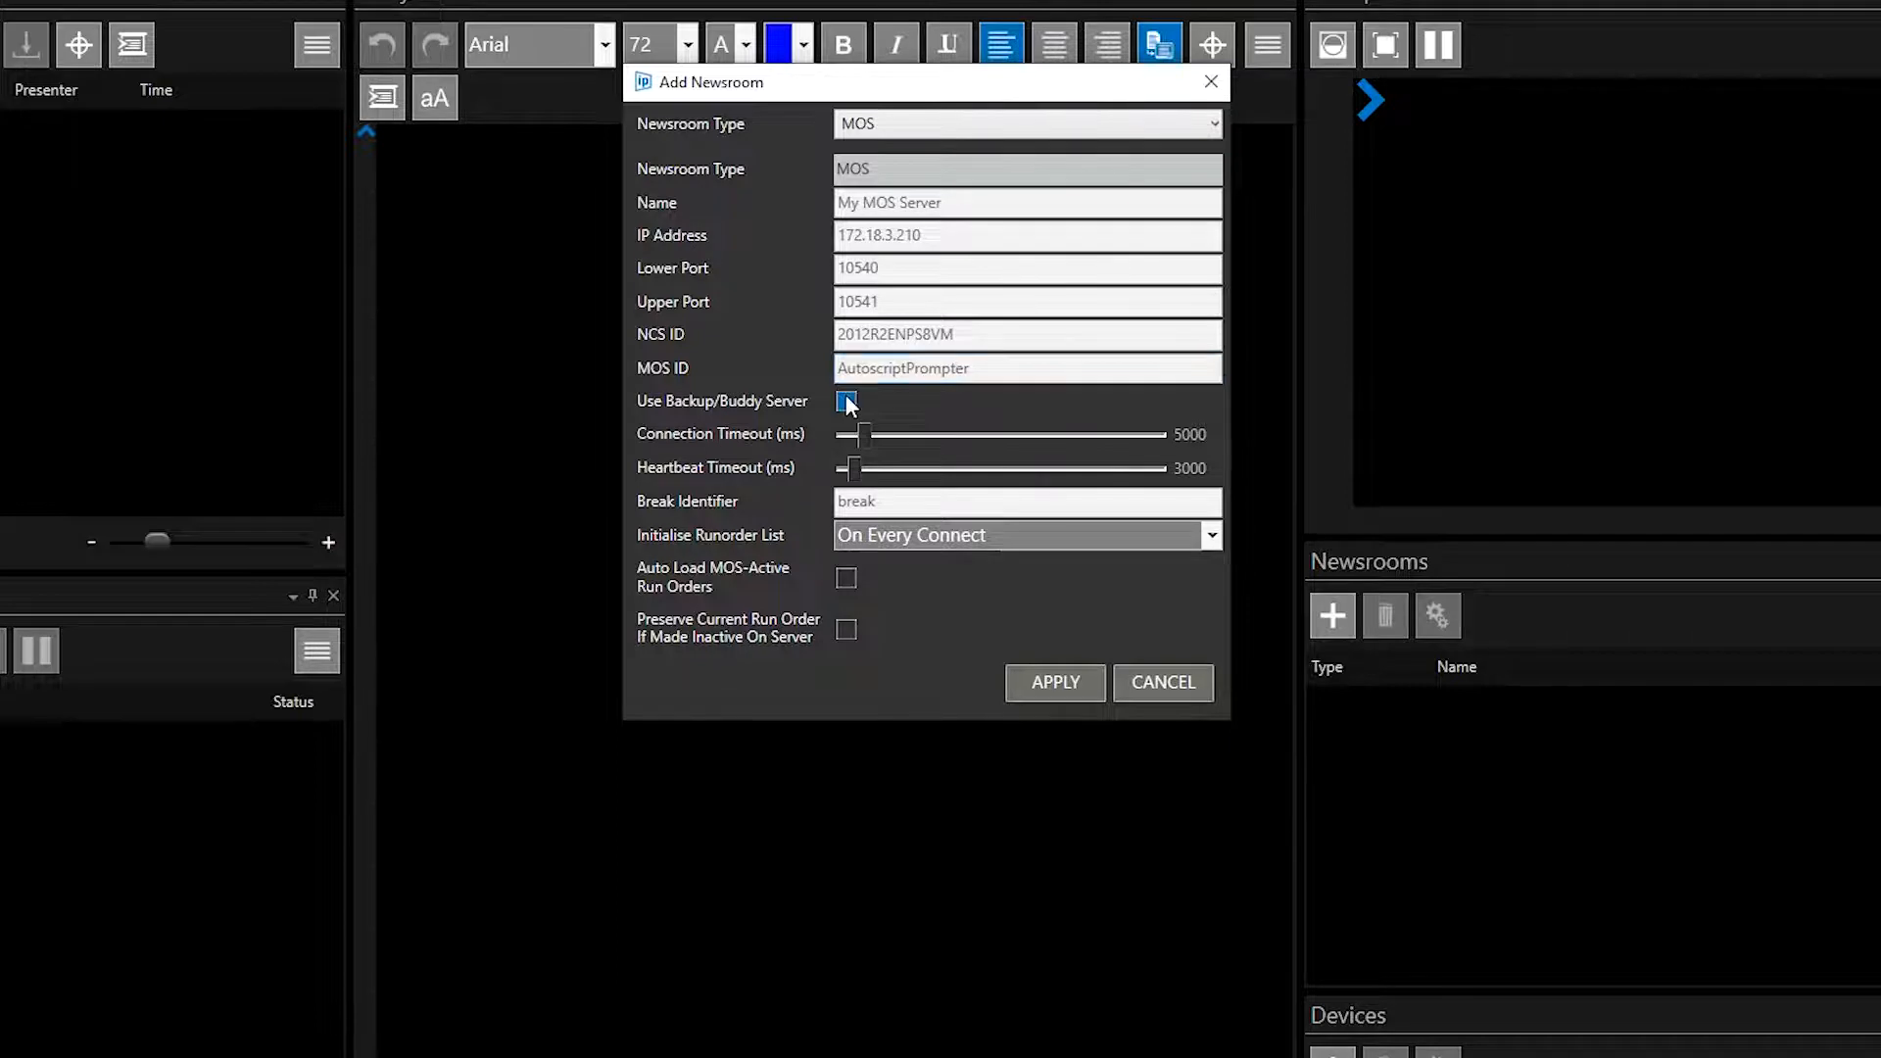
Step: Enable the backup server with NCS ID 2012R2ENPS9VM and apply the newsroom
click(846, 400)
text(172.18.3.211)
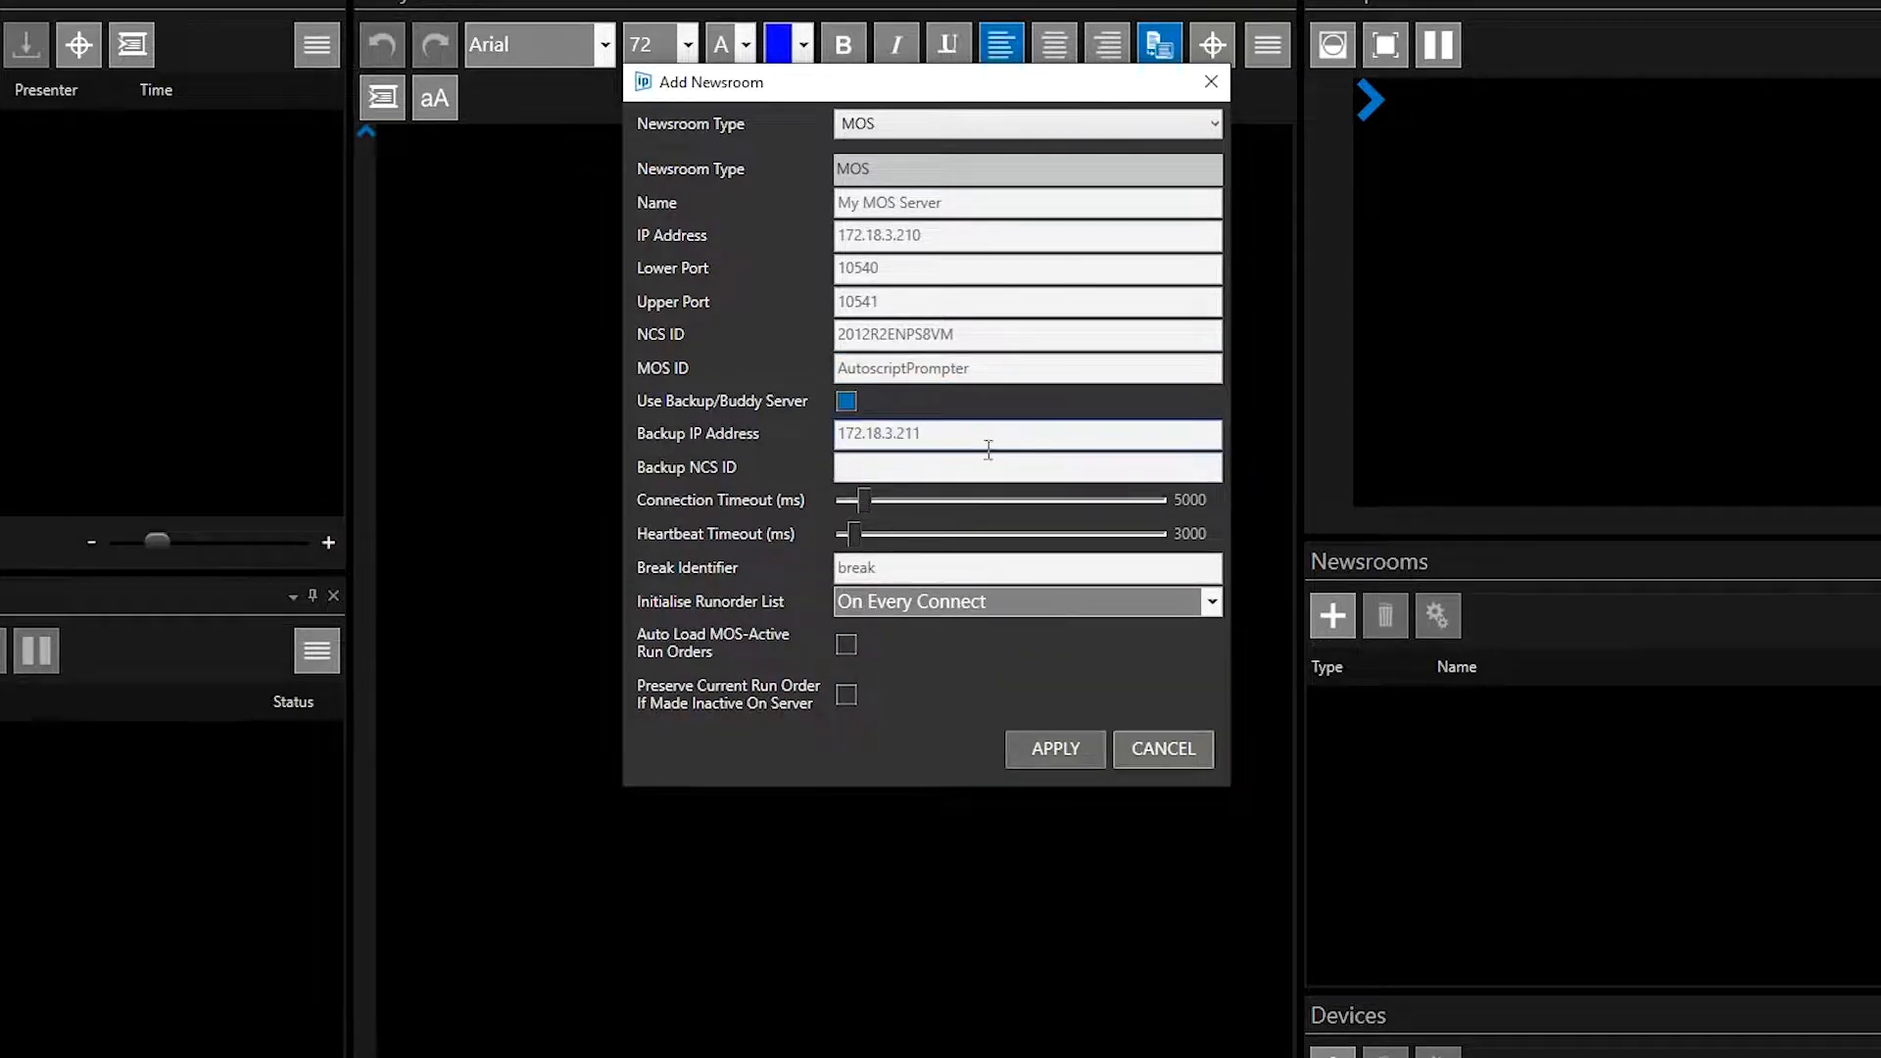
text(2012R2ENPS9VM)
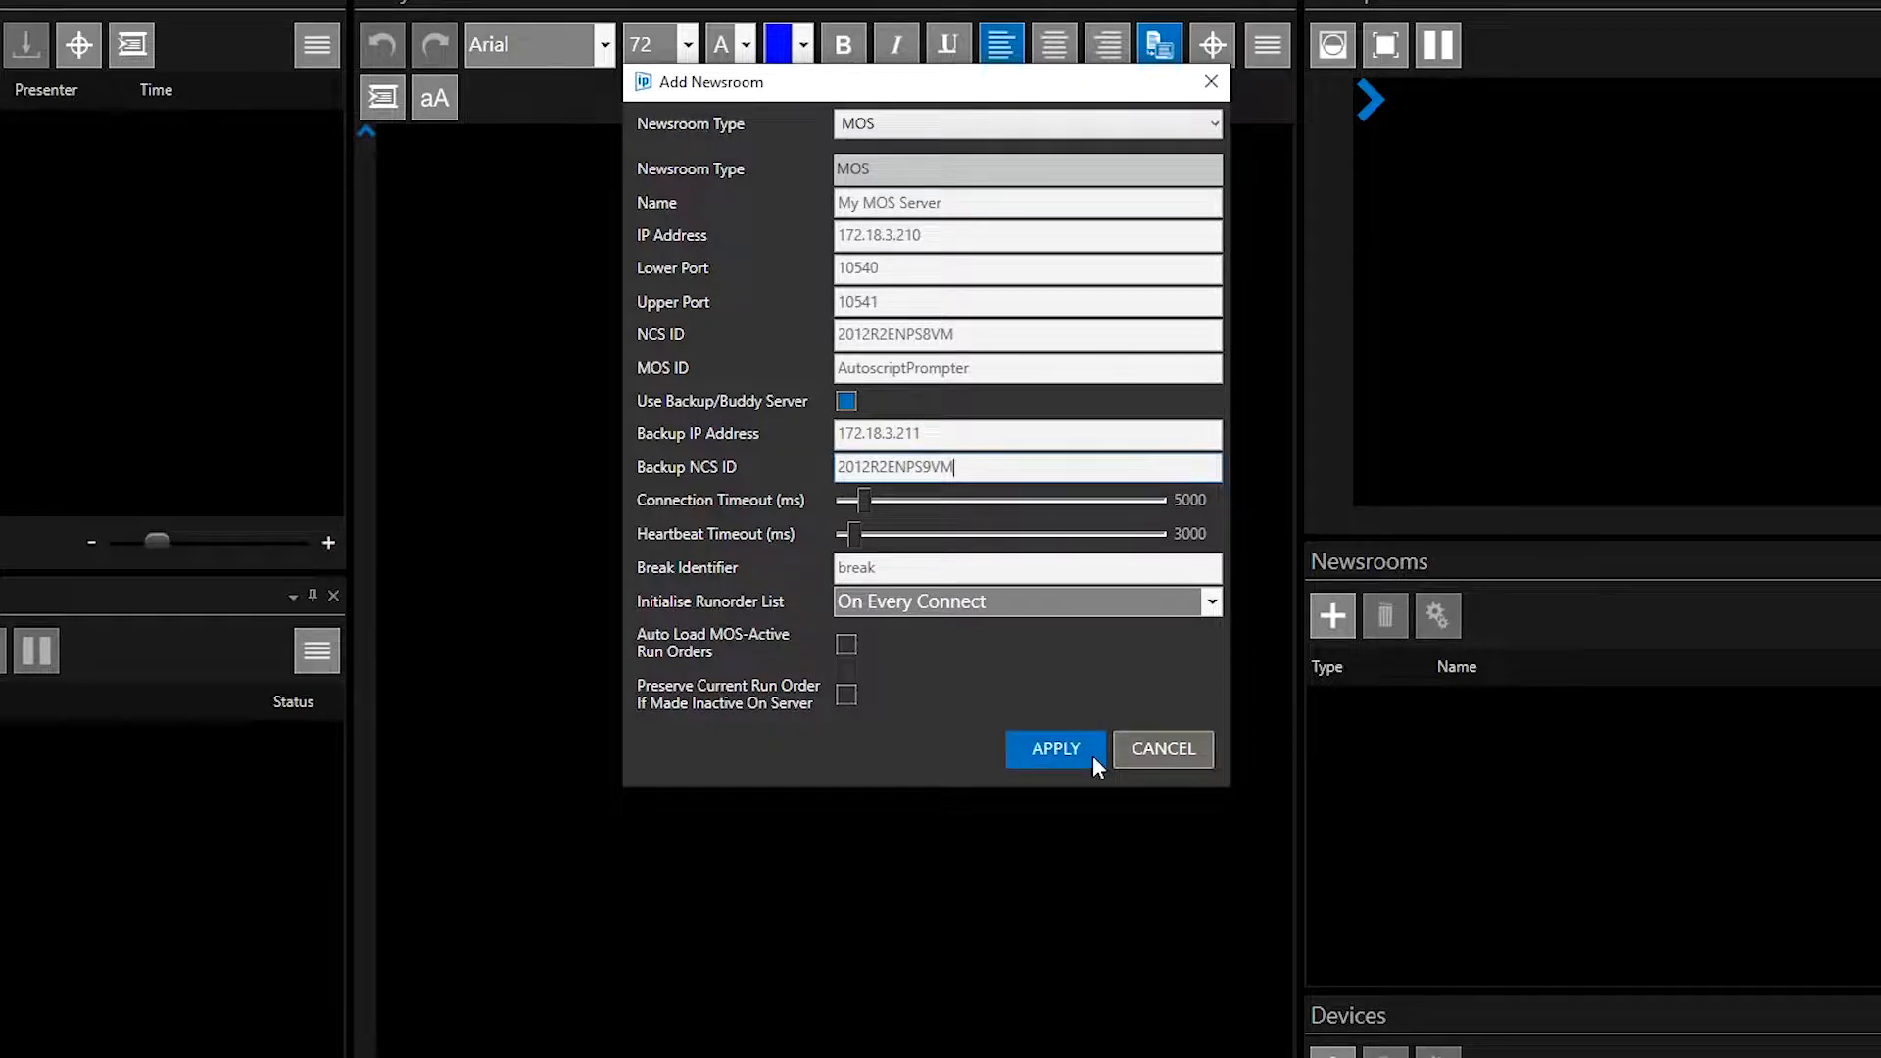
click(1054, 749)
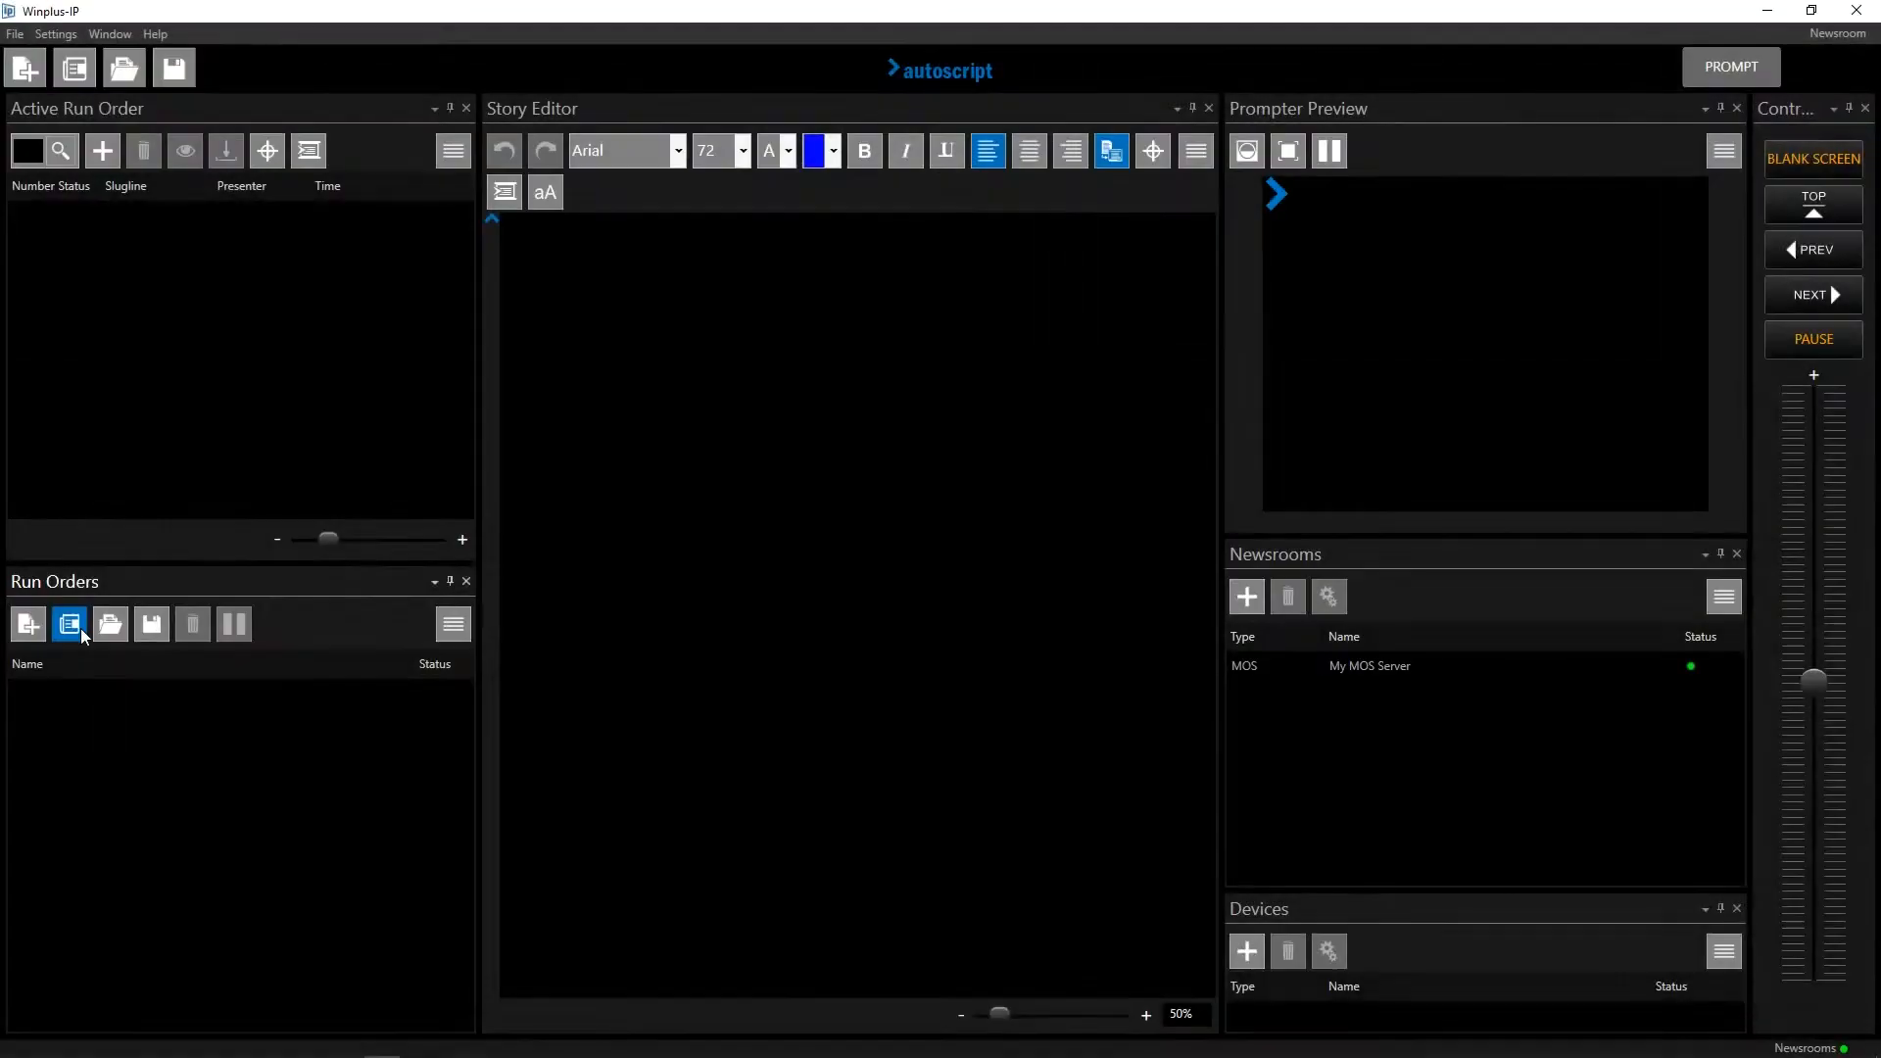
mouse_move(68, 623)
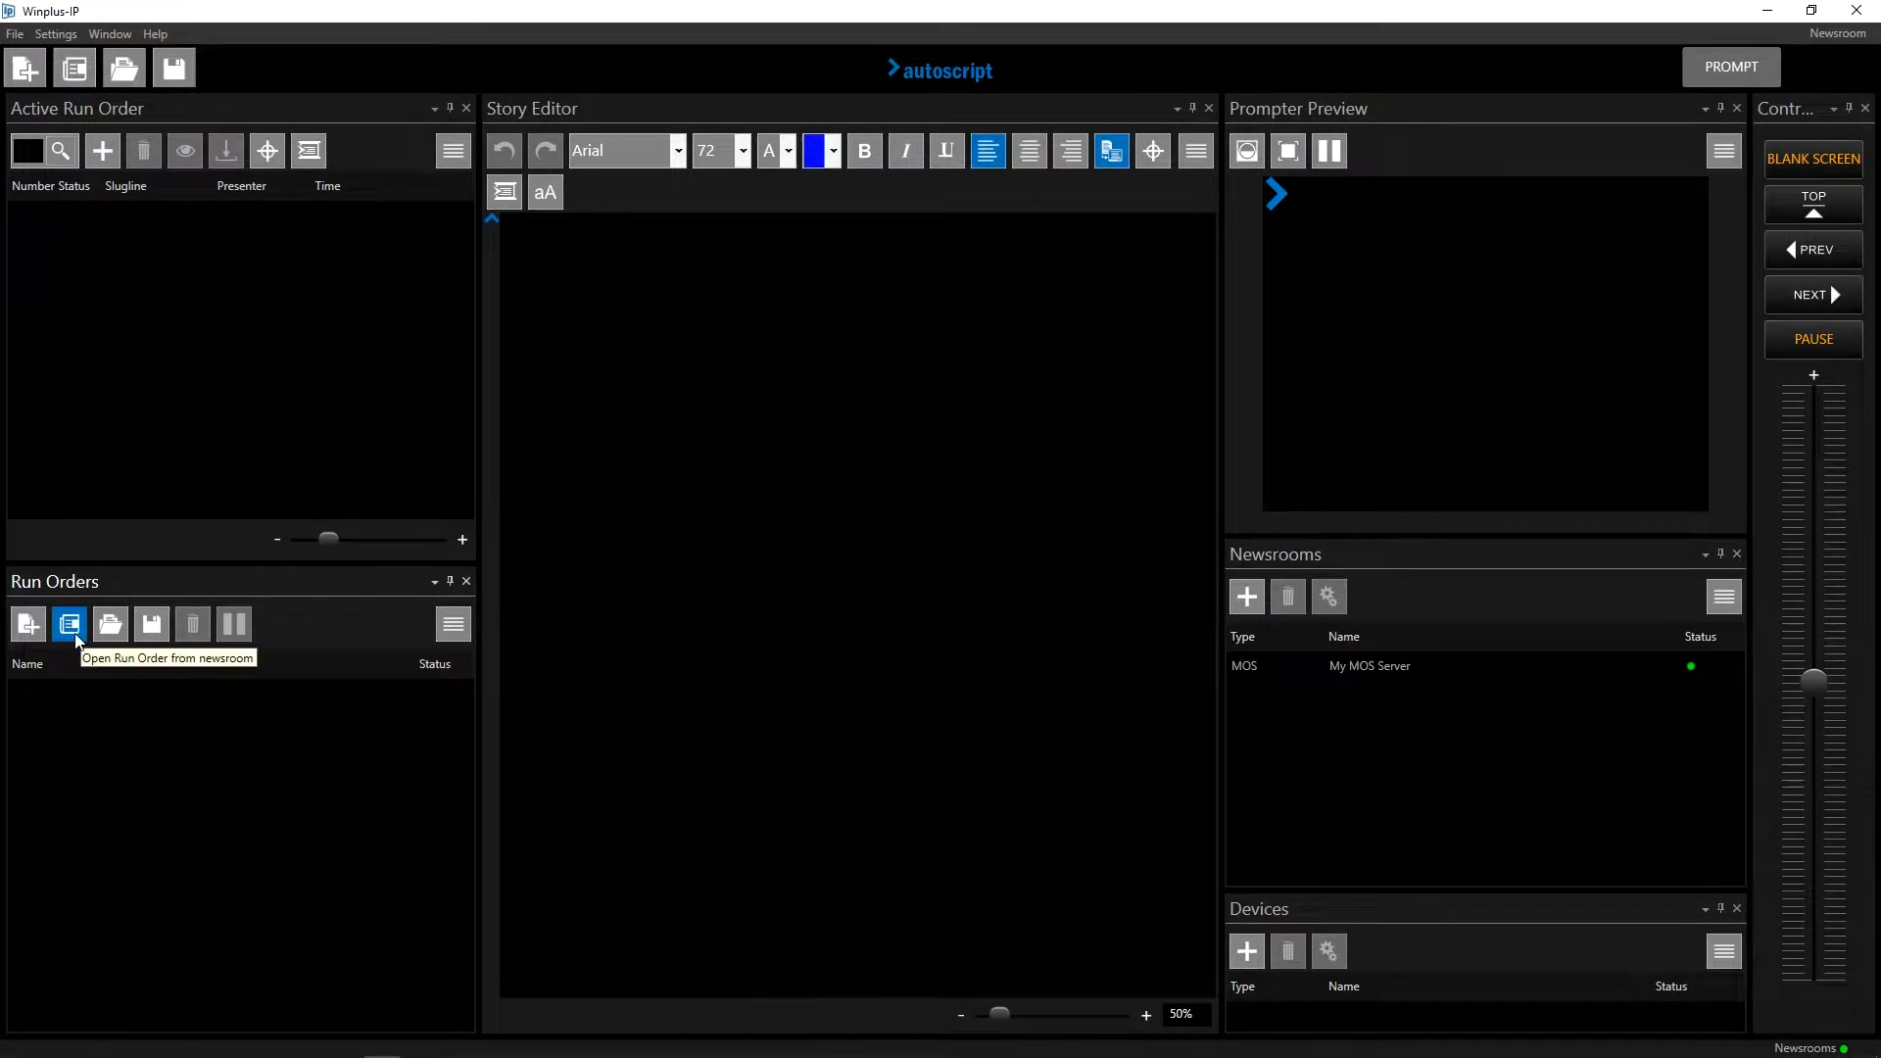
Step: Load the International 5pm Running Order from the newsroom
click(69, 624)
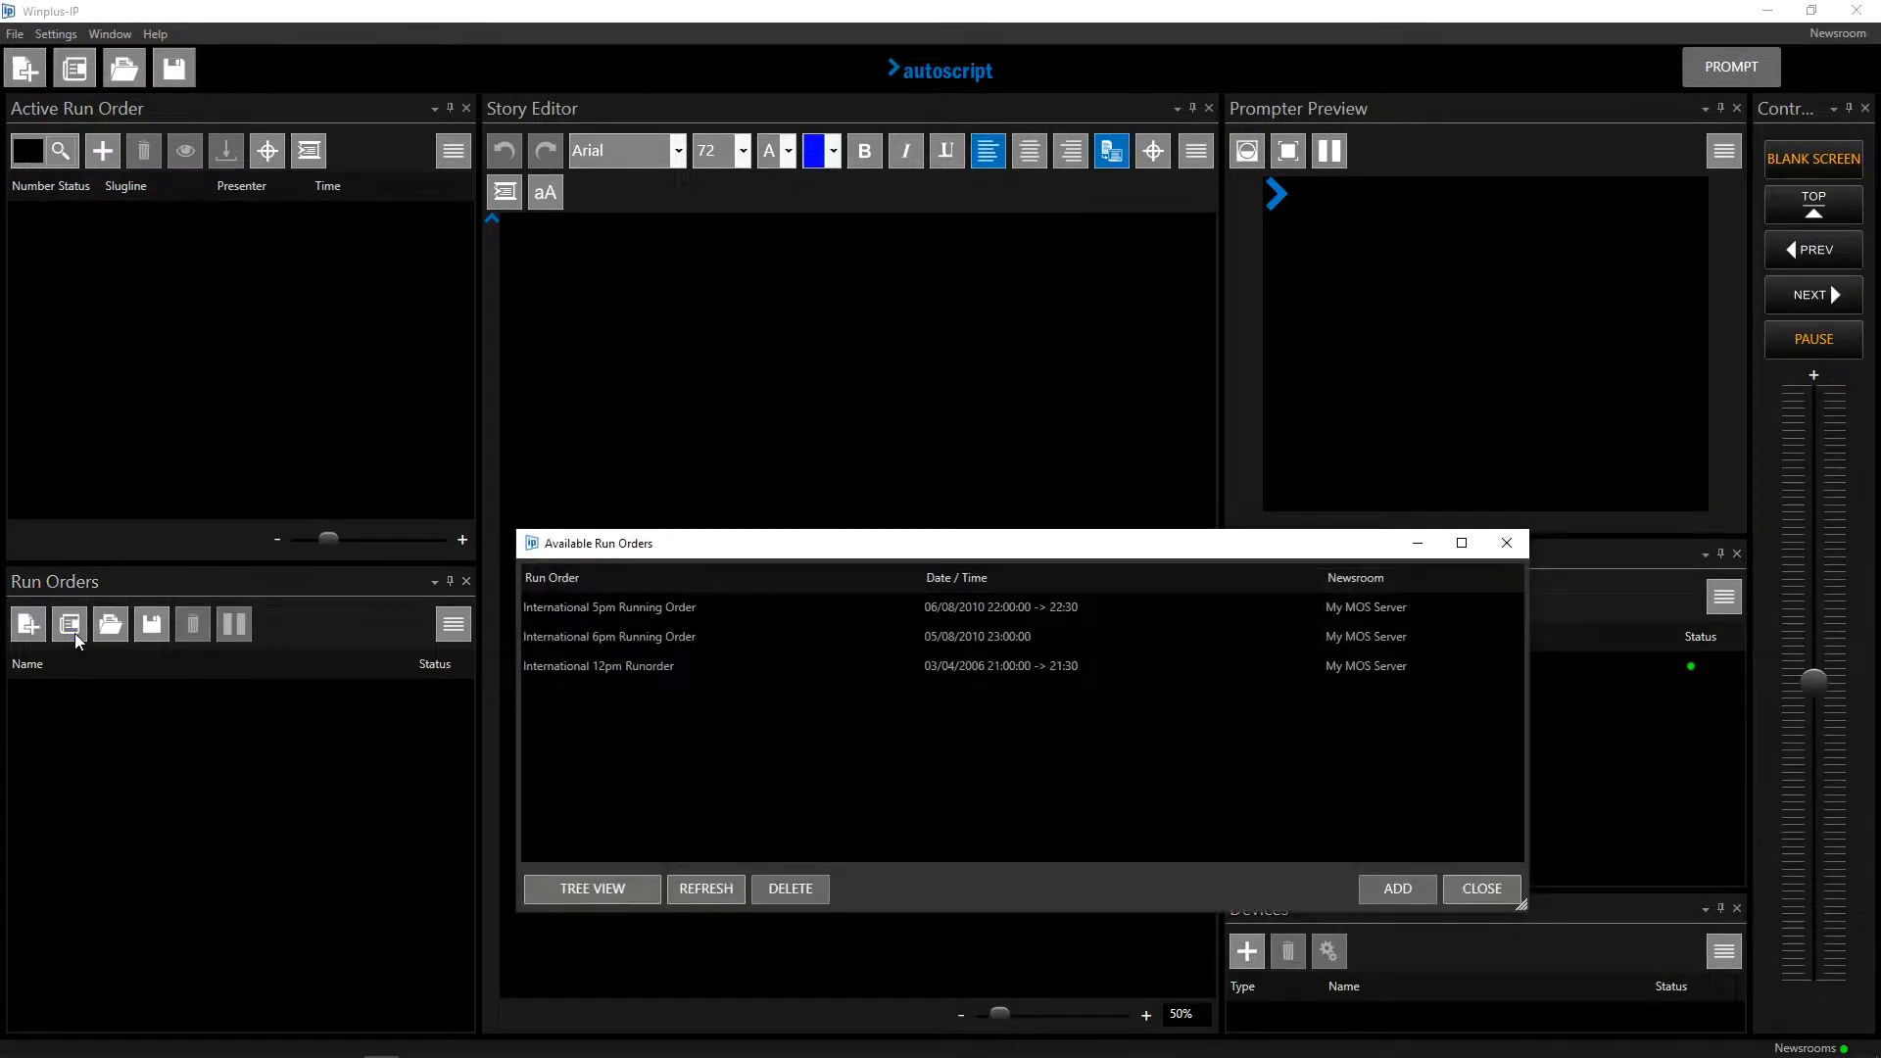
mouse_move(666, 606)
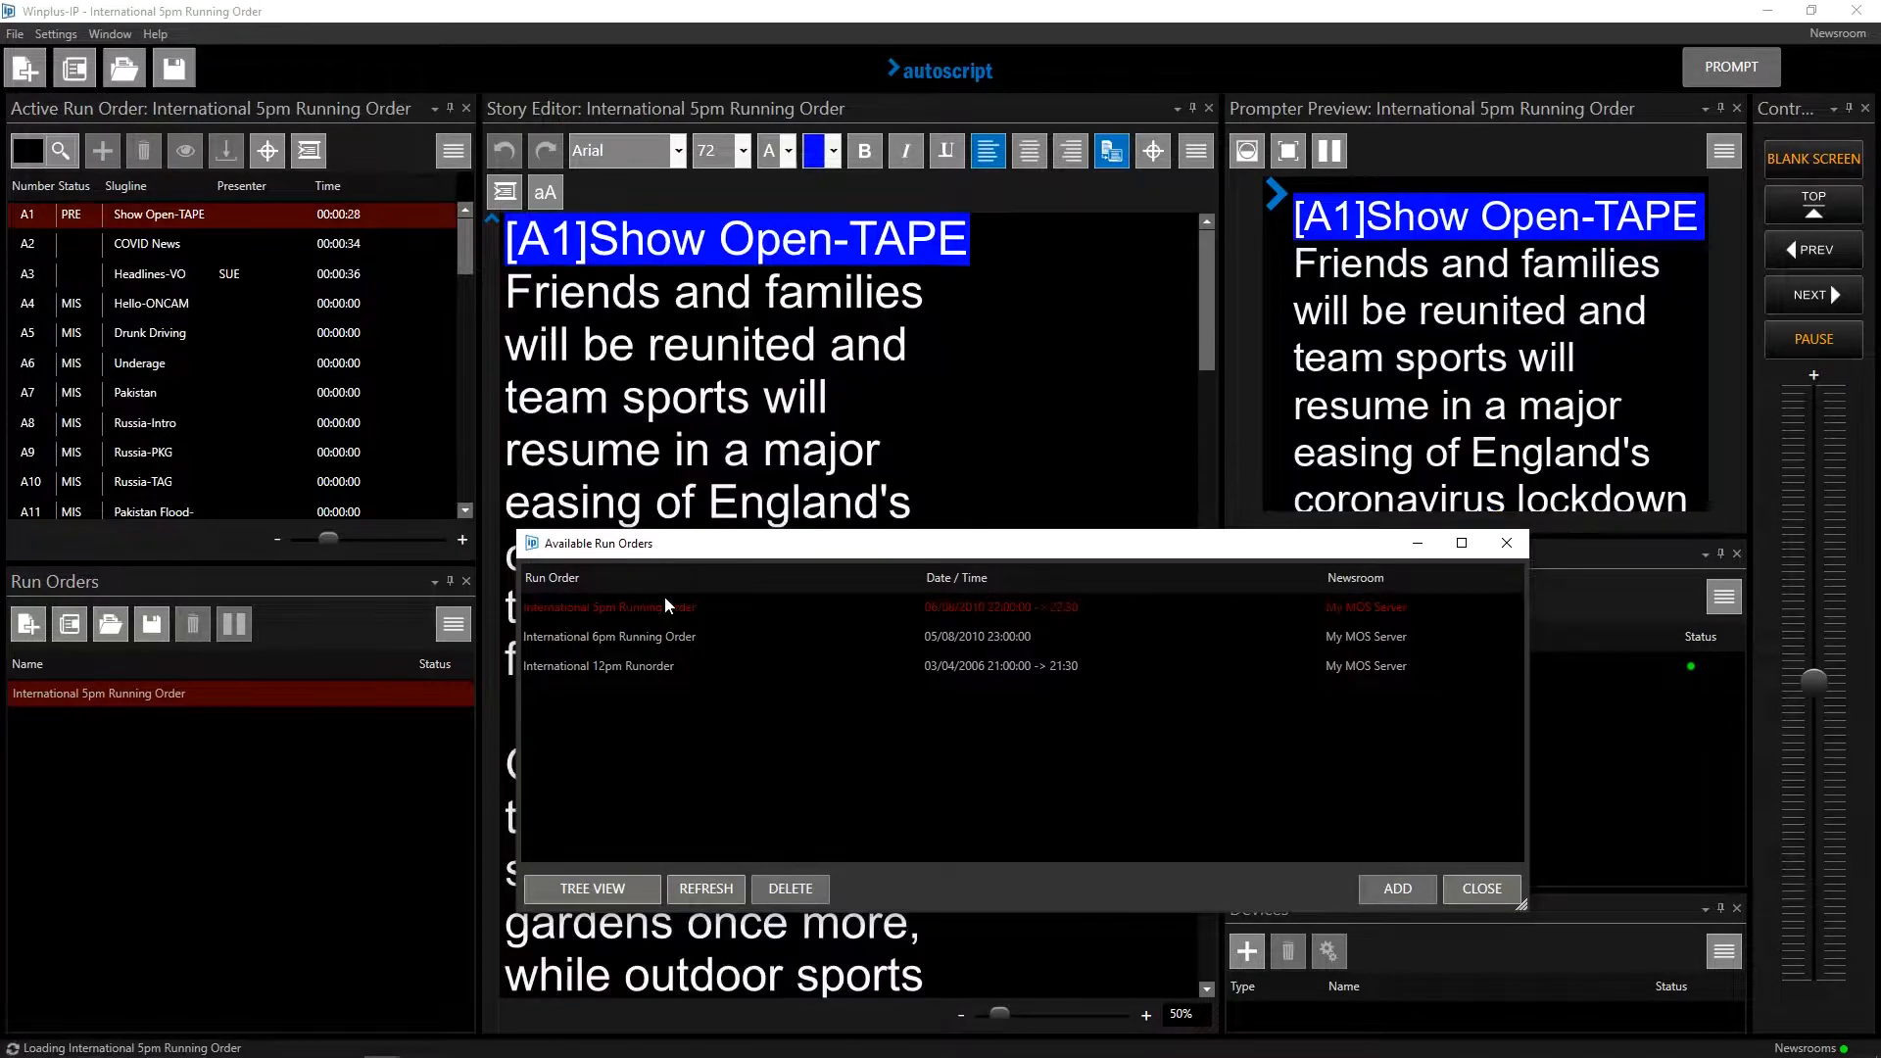
click(607, 635)
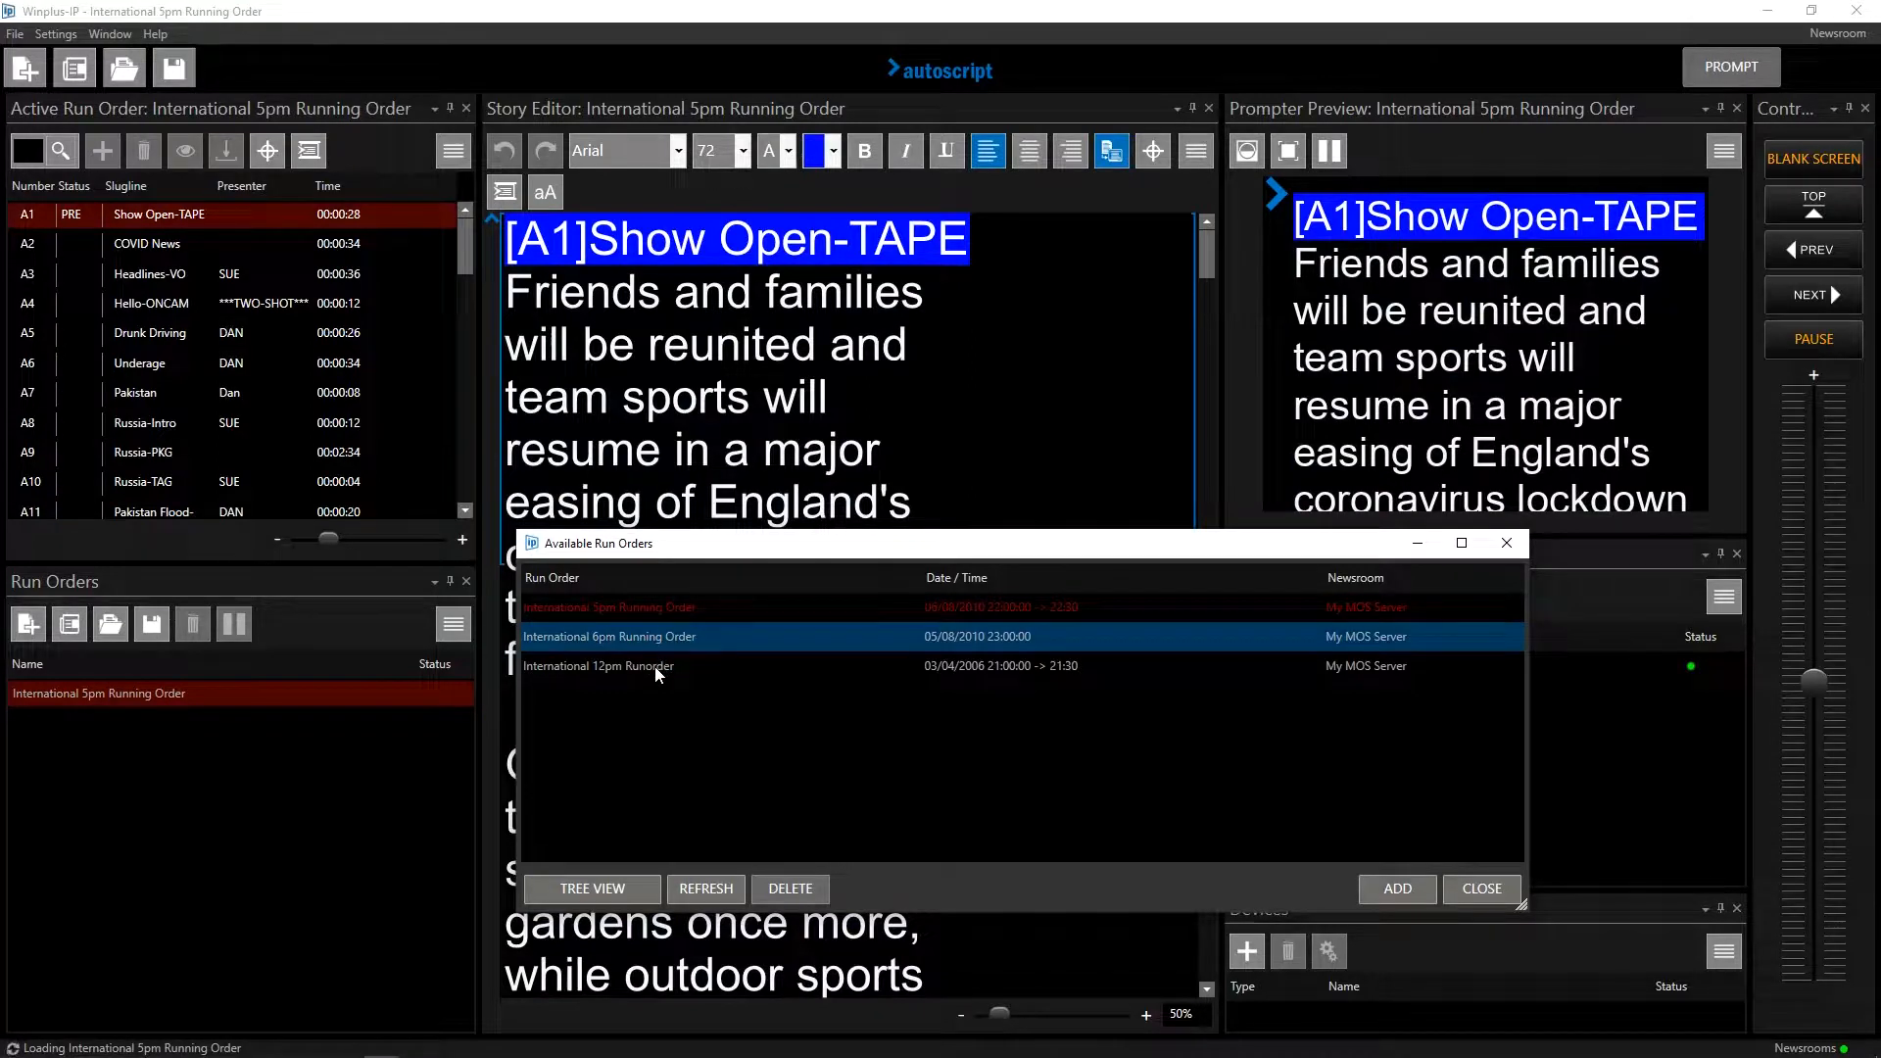